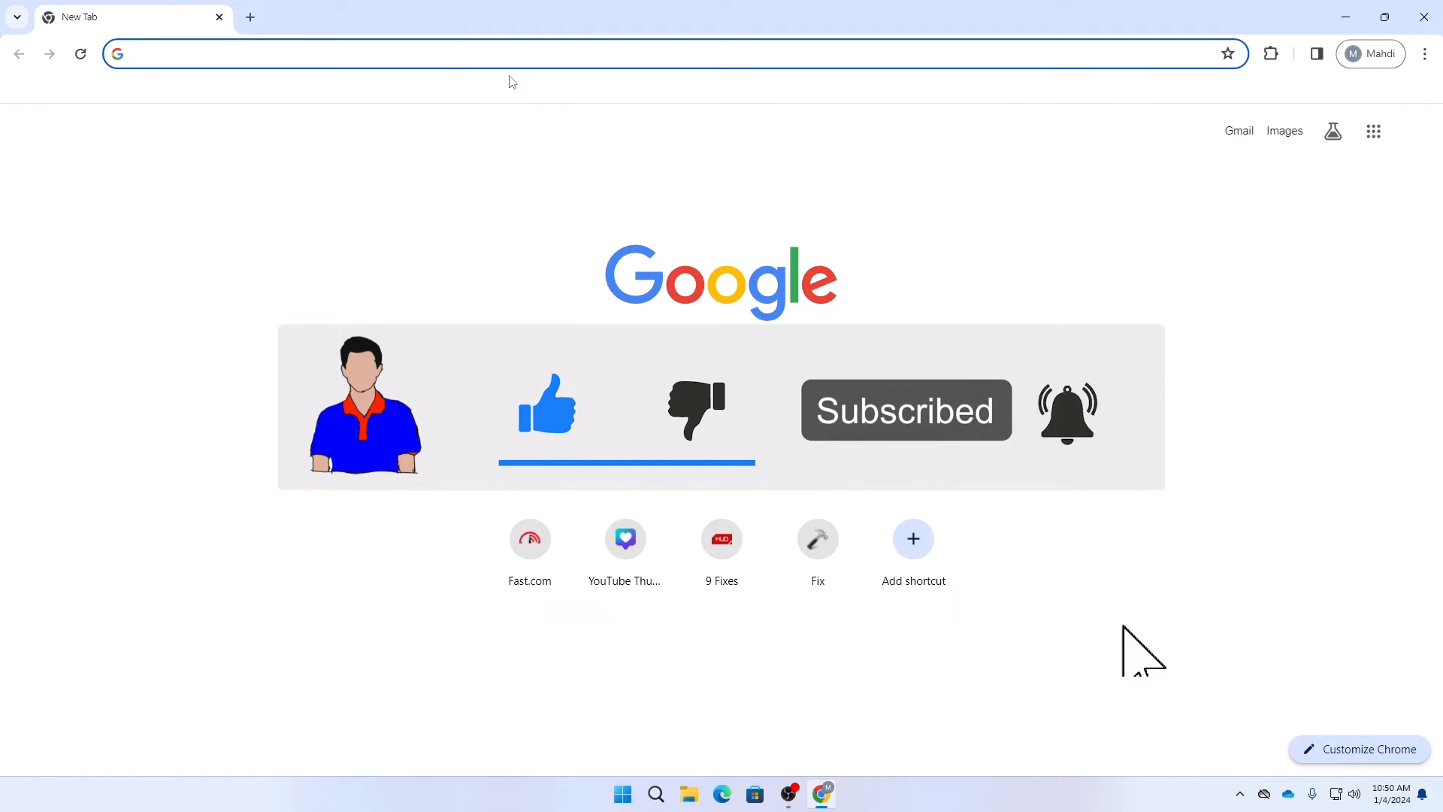
- Load the TP-Link login page at 192.168.0.1 in Chrome
left_click(397, 53)
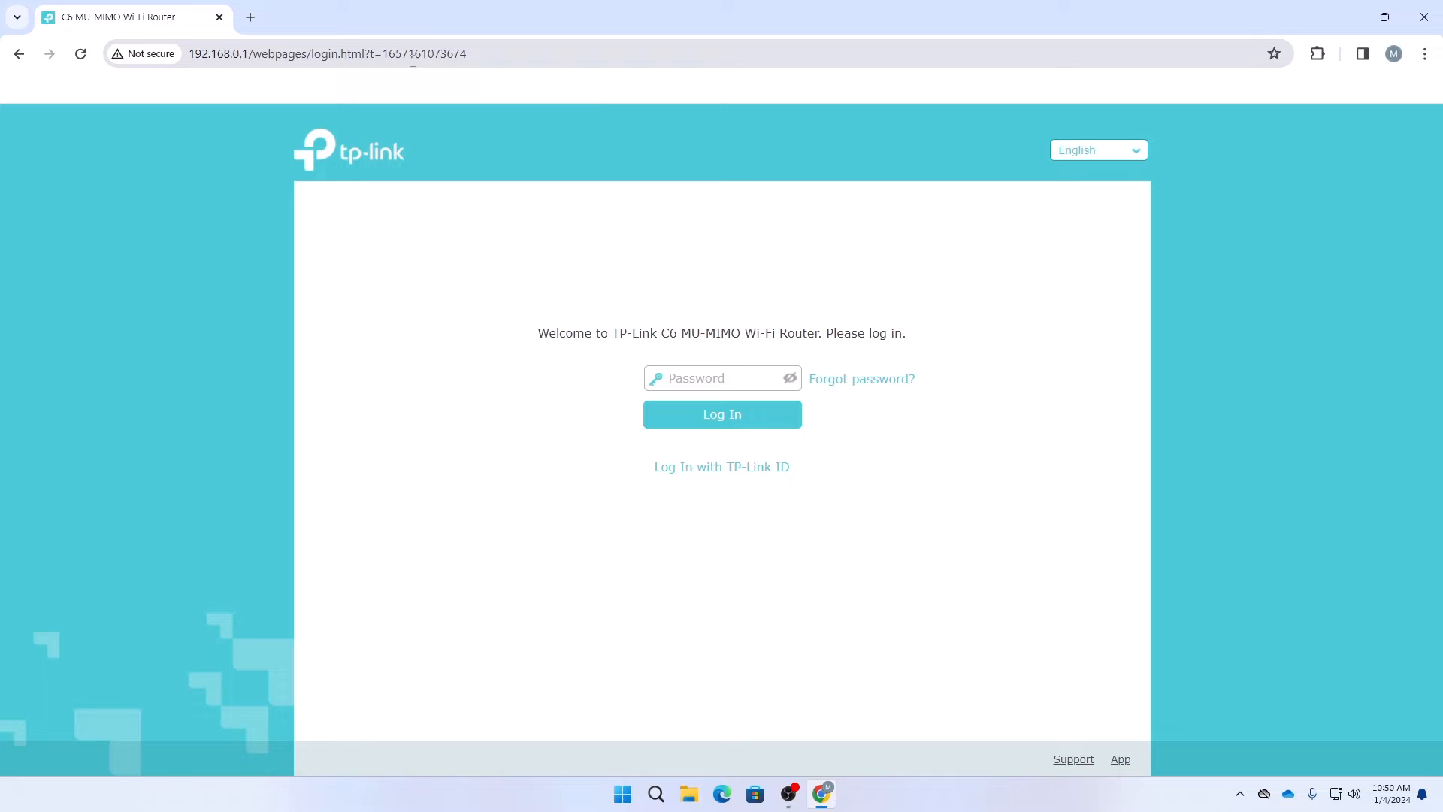
- Log in to the router with the admin password
left_click(722, 378)
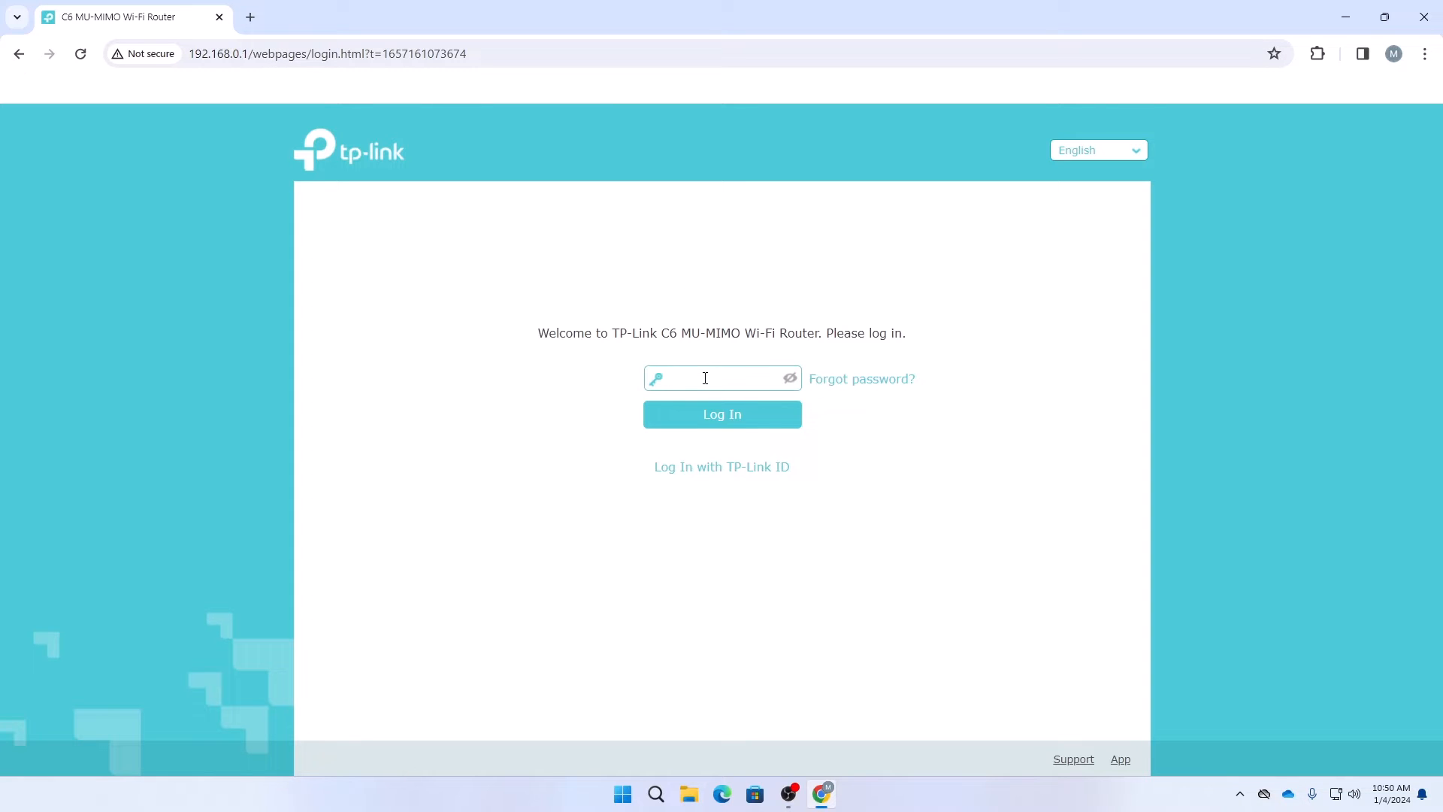
left_click(722, 378)
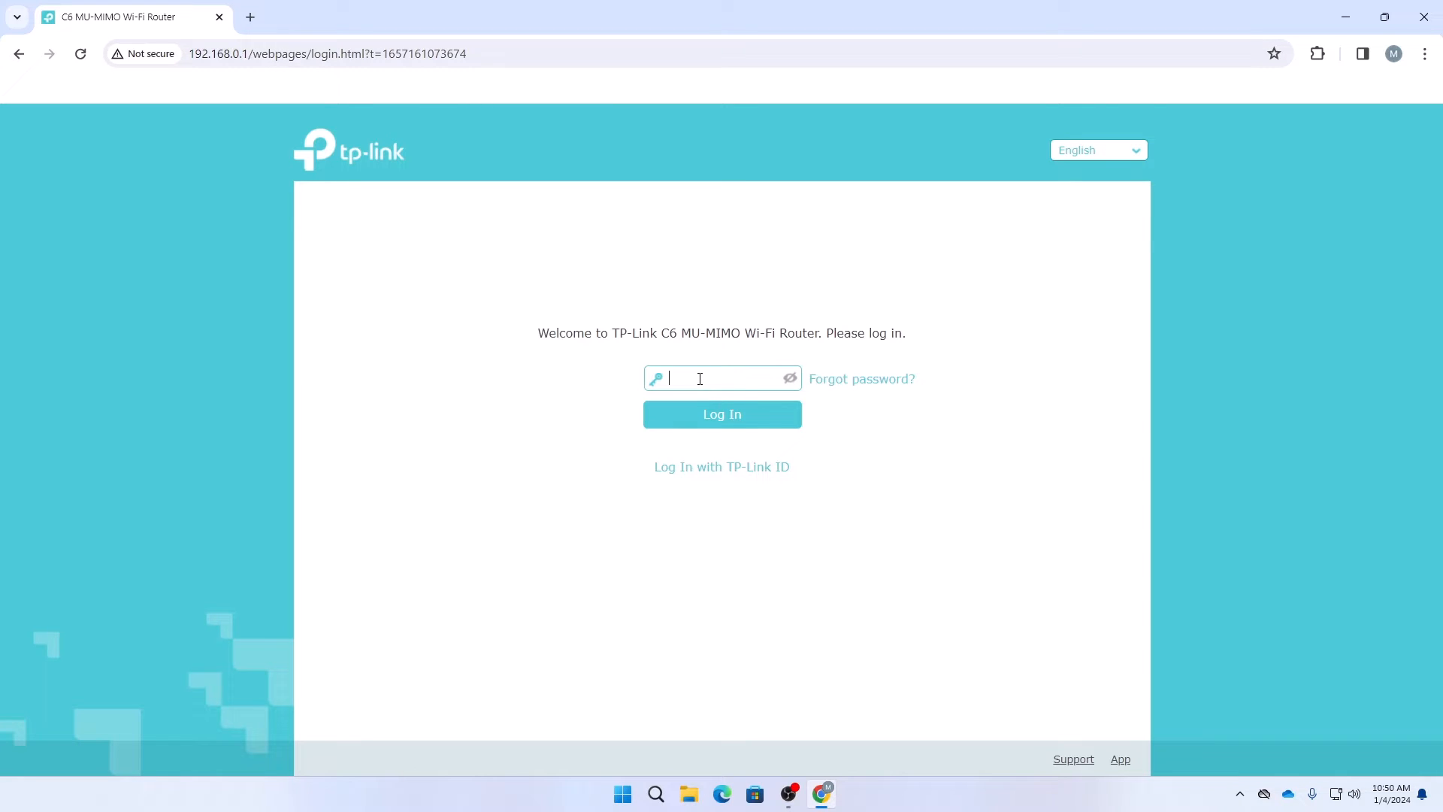
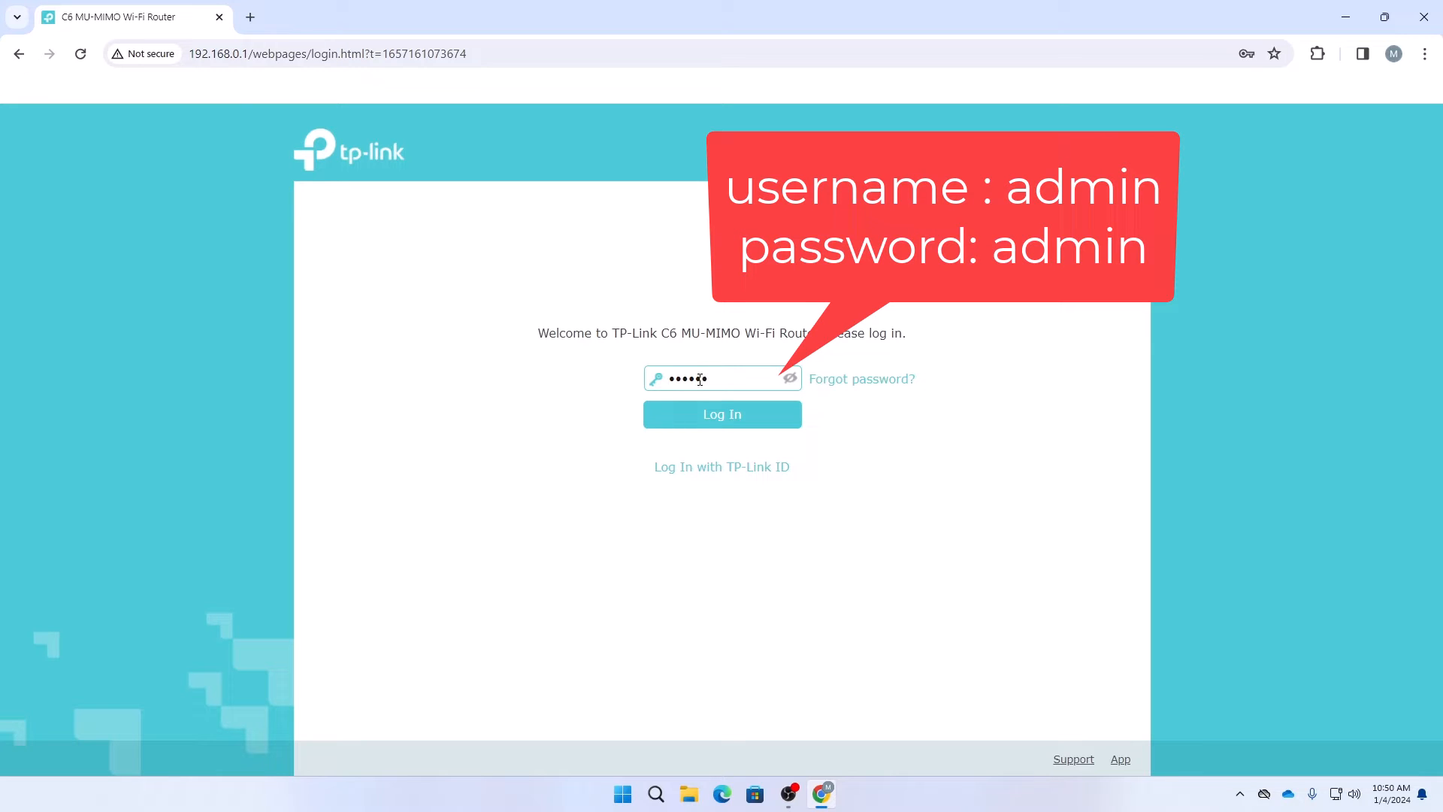
left_click(721, 414)
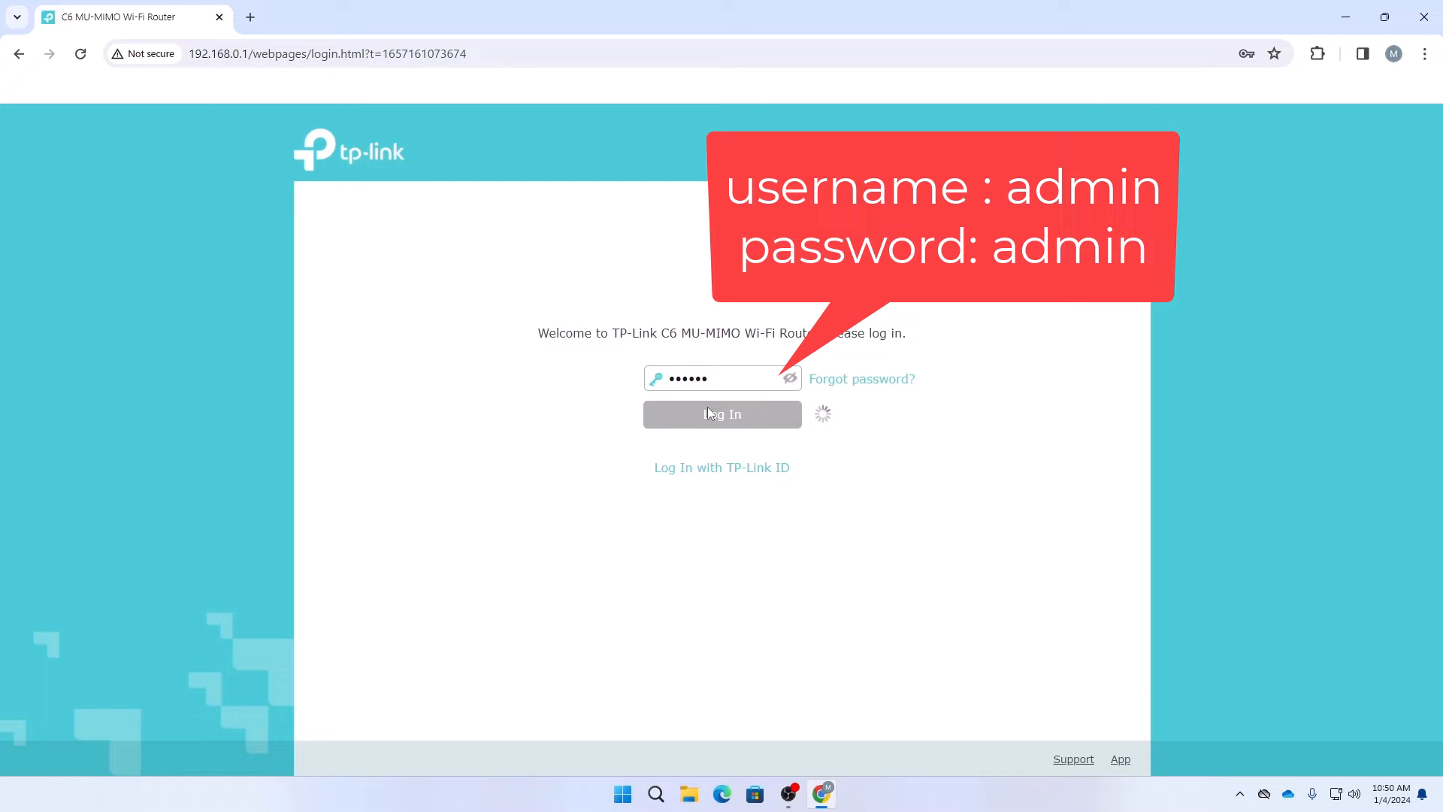
left_click(722, 414)
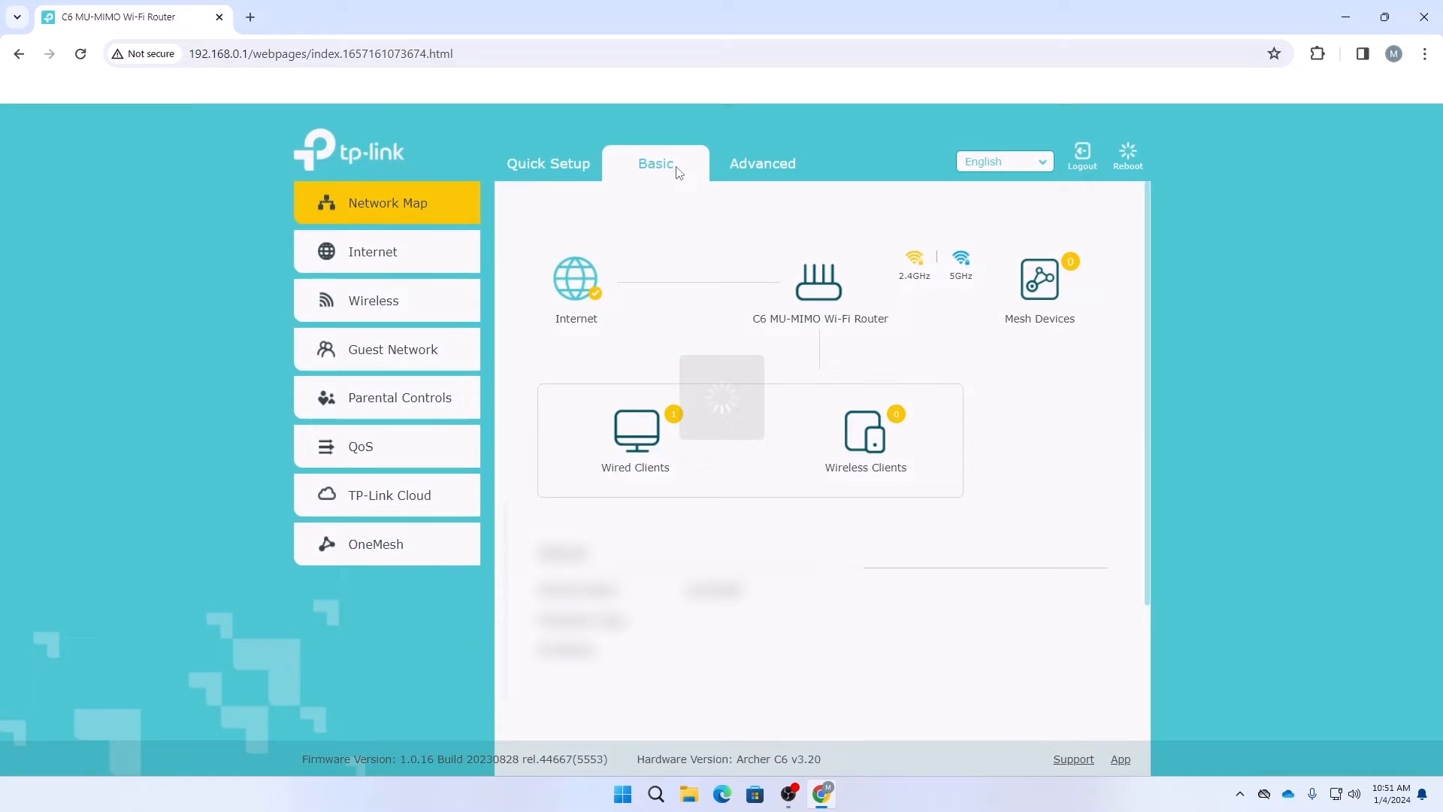
mouse_move(451, 317)
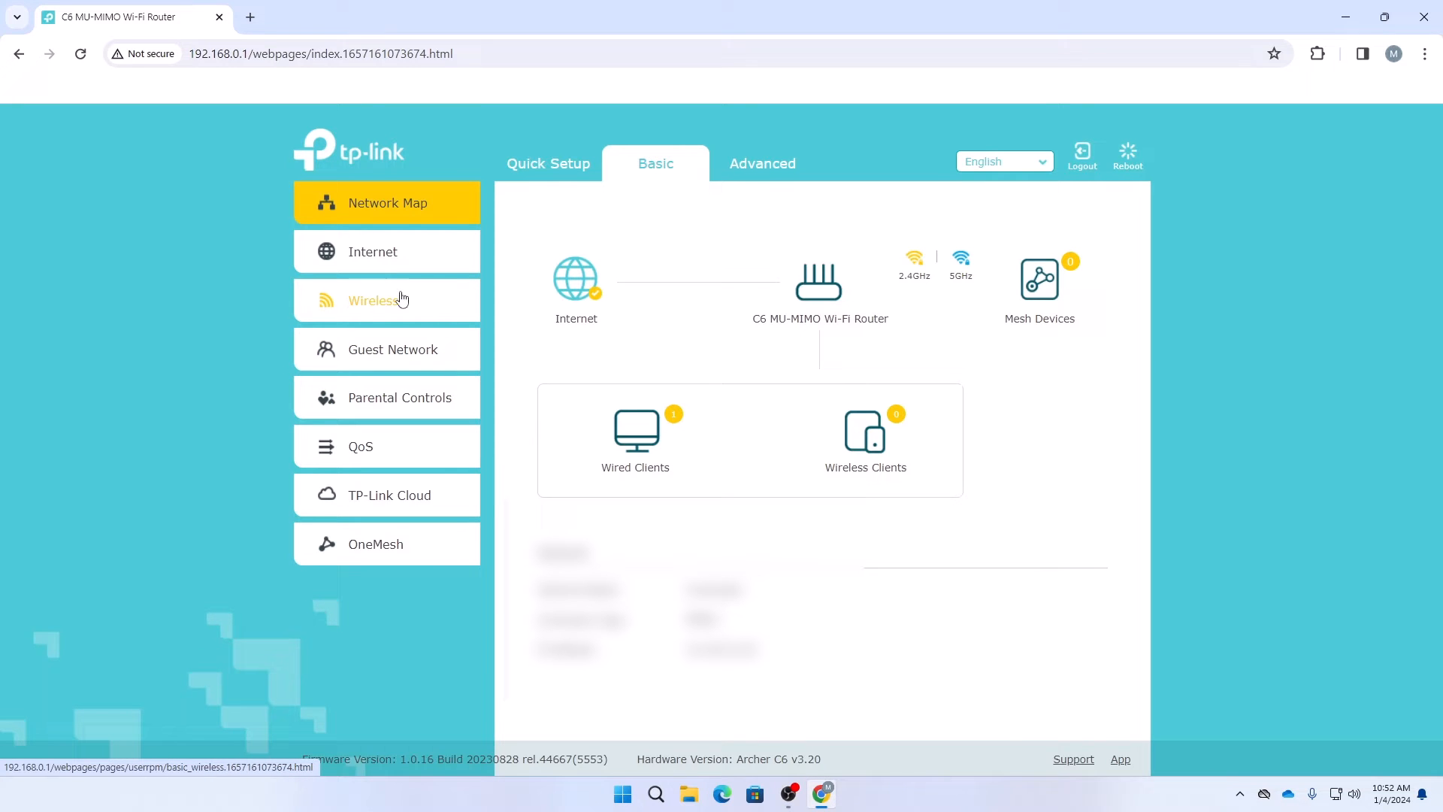
- Open Basic > Wireless to show the MASH and MASH_SG network settings
left_click(386, 299)
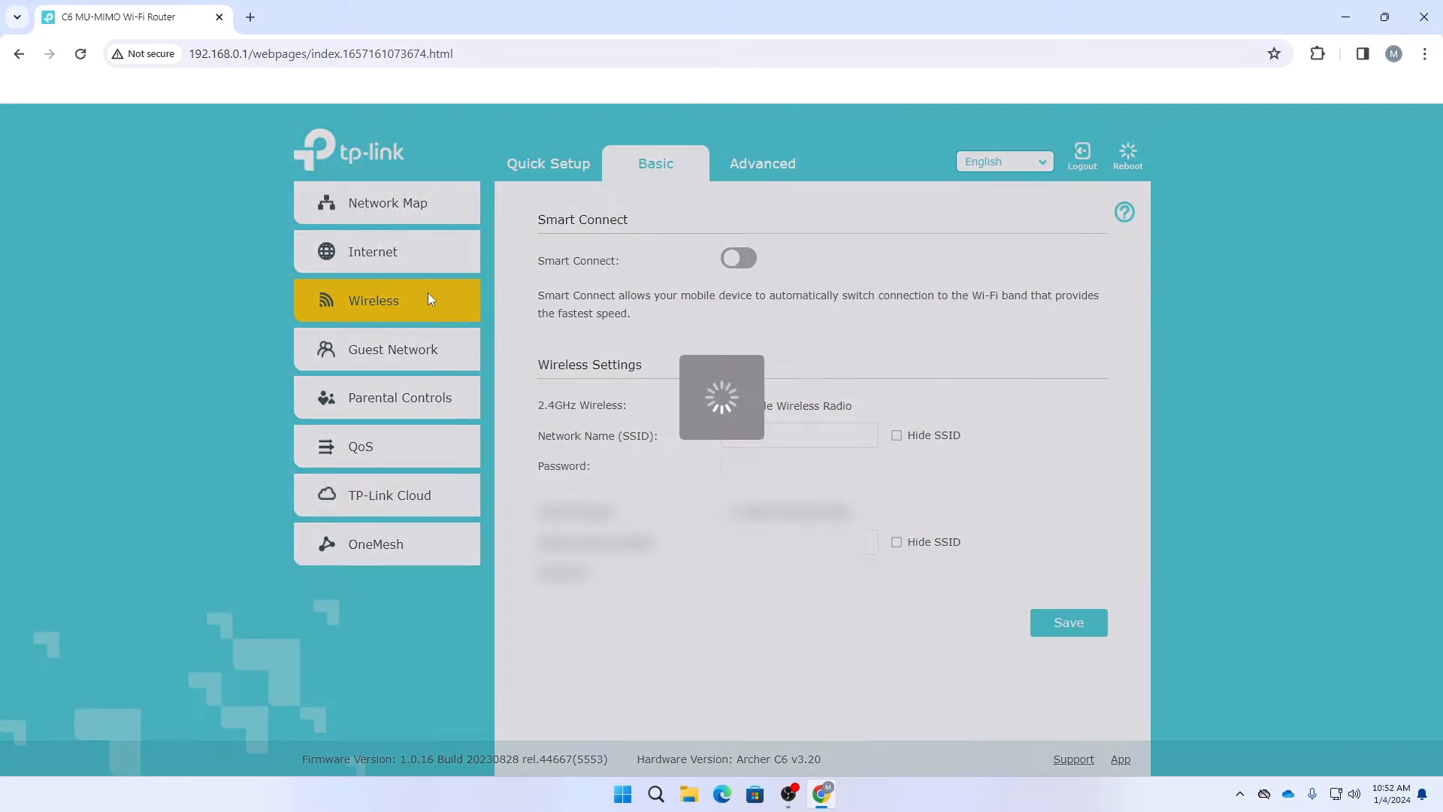
left_click(386, 300)
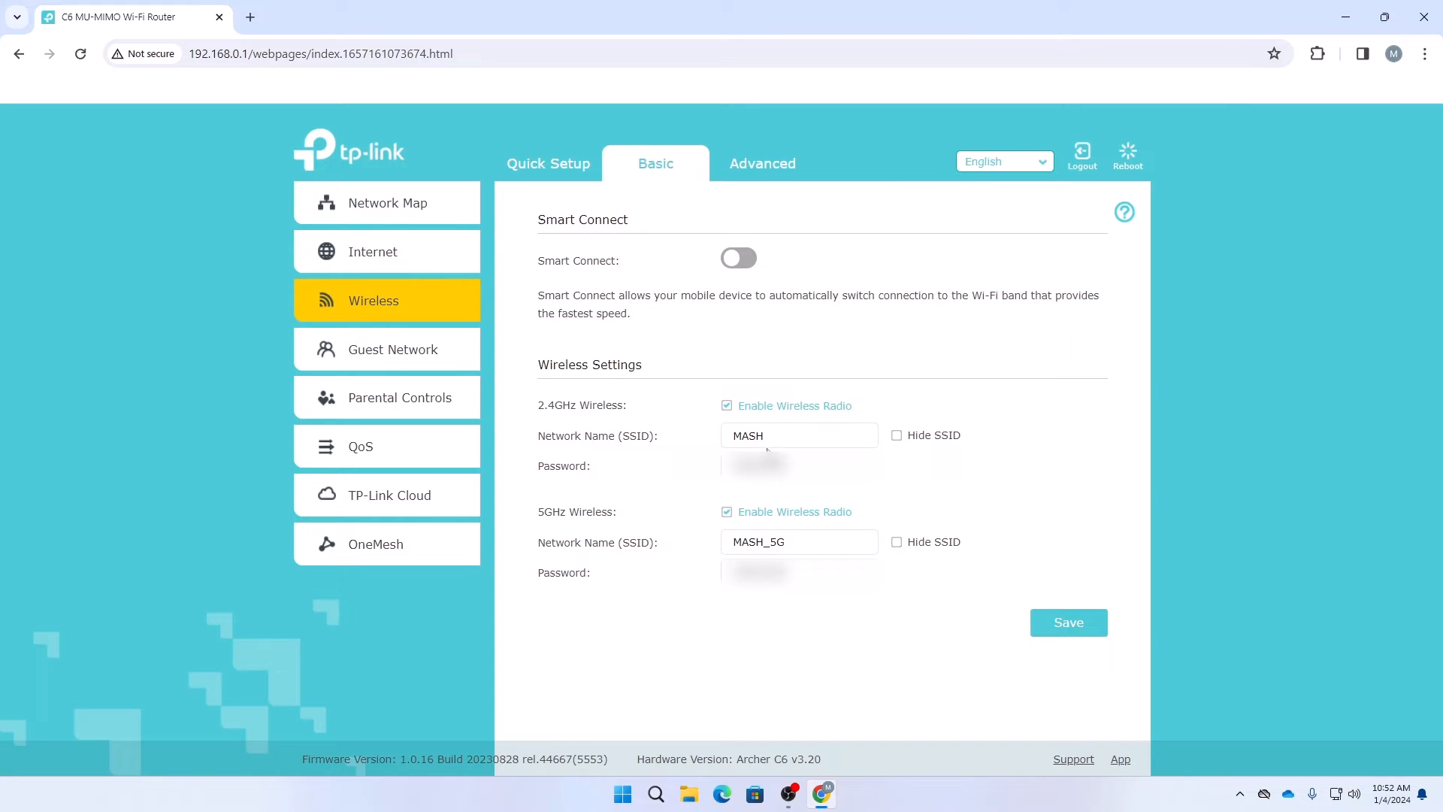
mouse_move(897, 435)
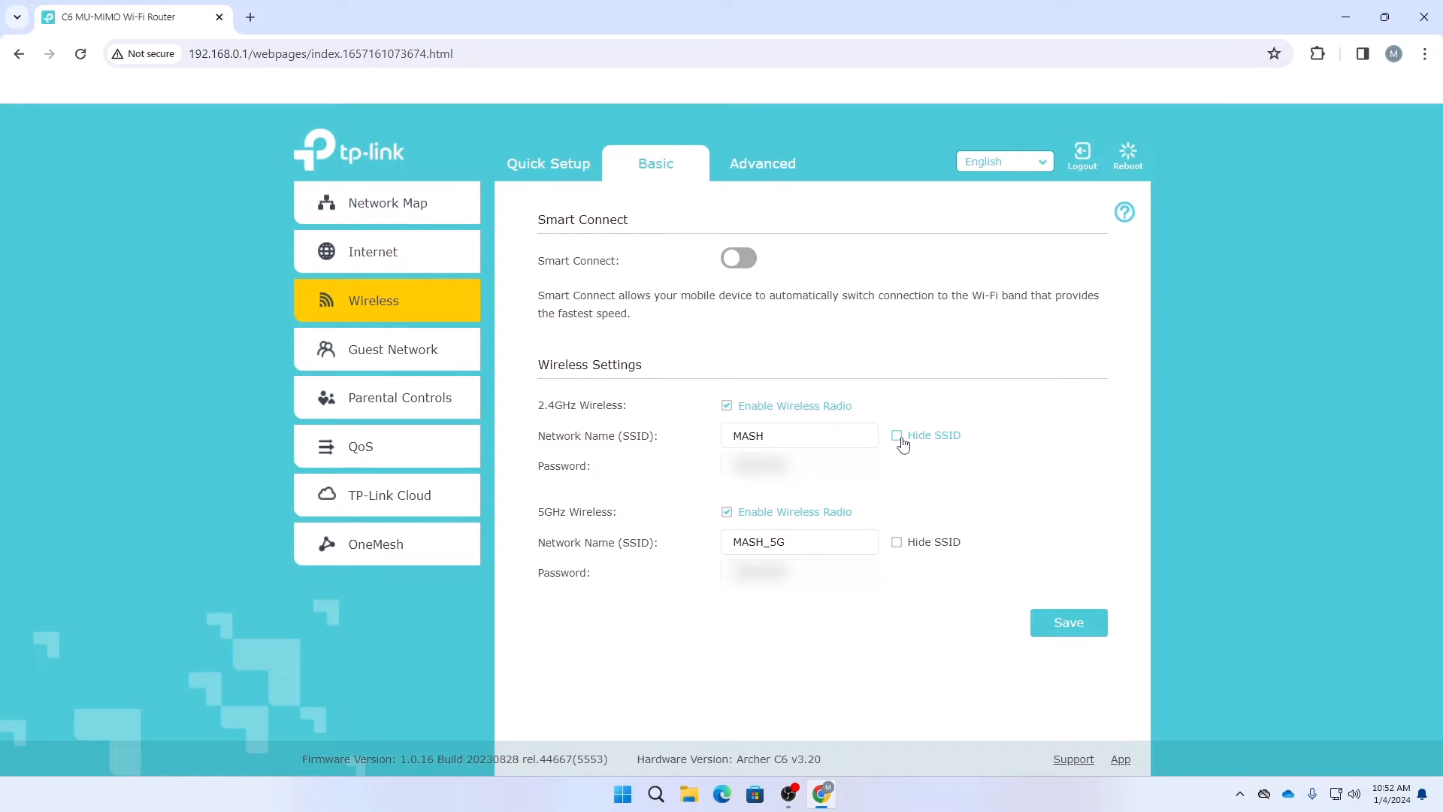
- Tick Hide SSID for 2.4GHz MASH and 5GHz MASH_SG, then save
left_click(896, 435)
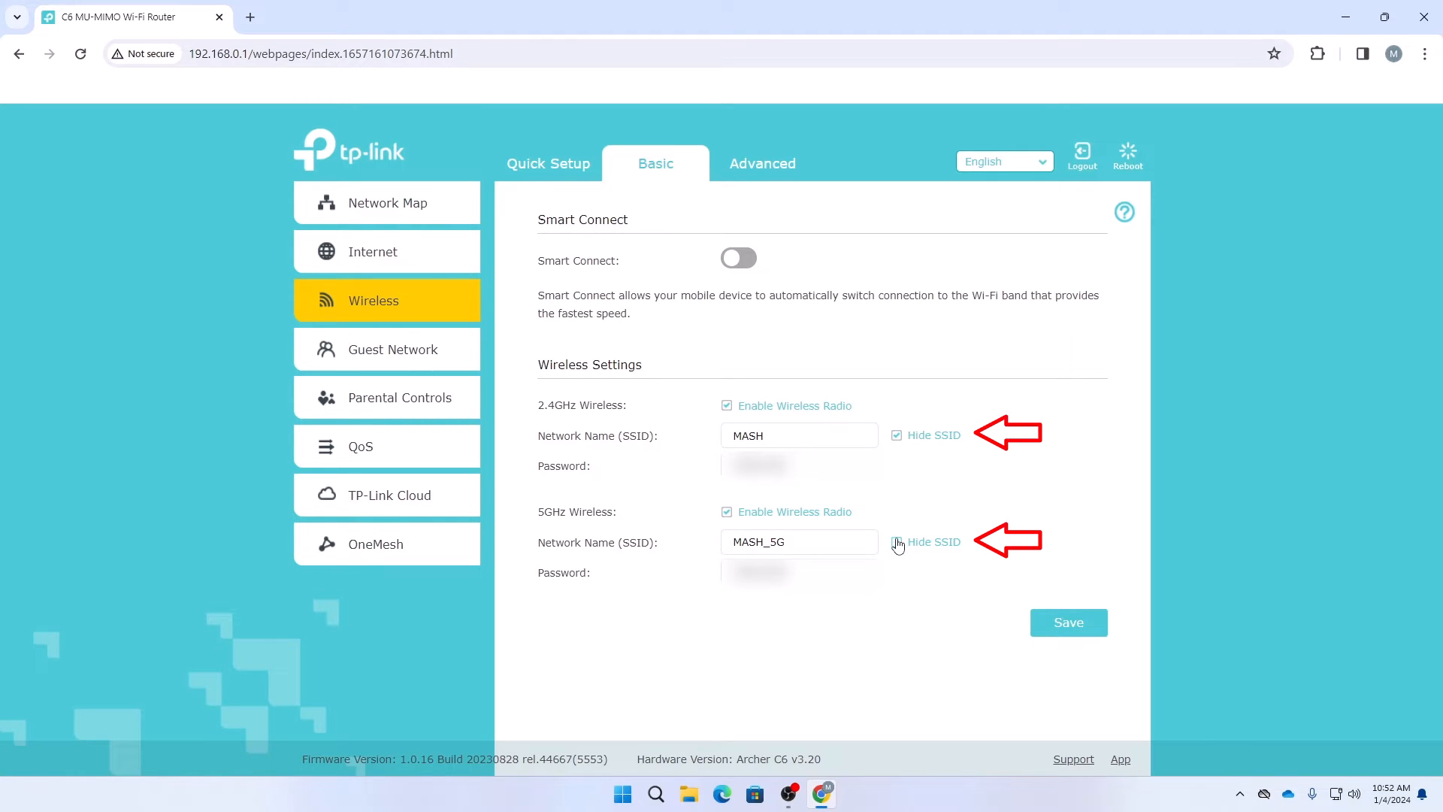
left_click(897, 541)
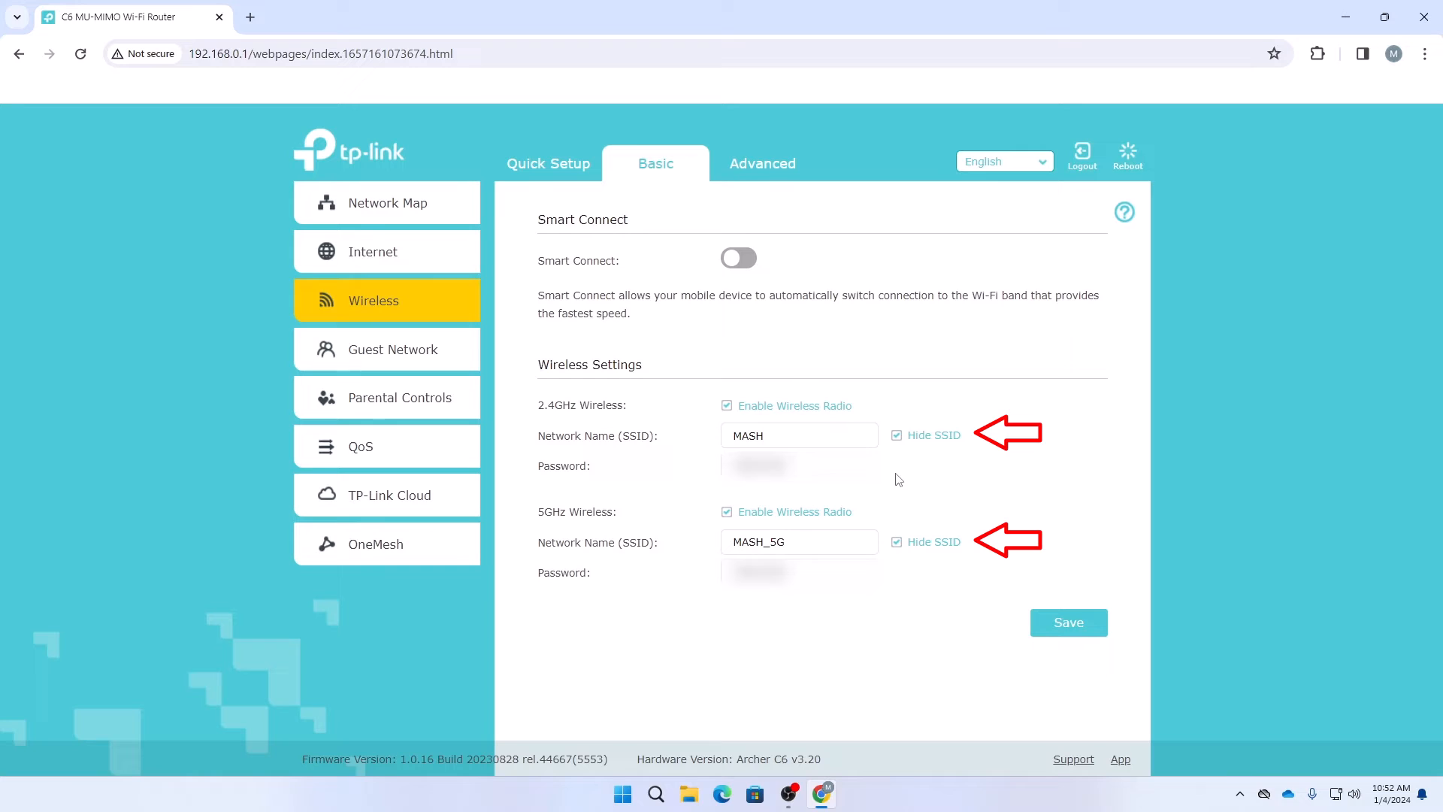
mouse_move(911, 461)
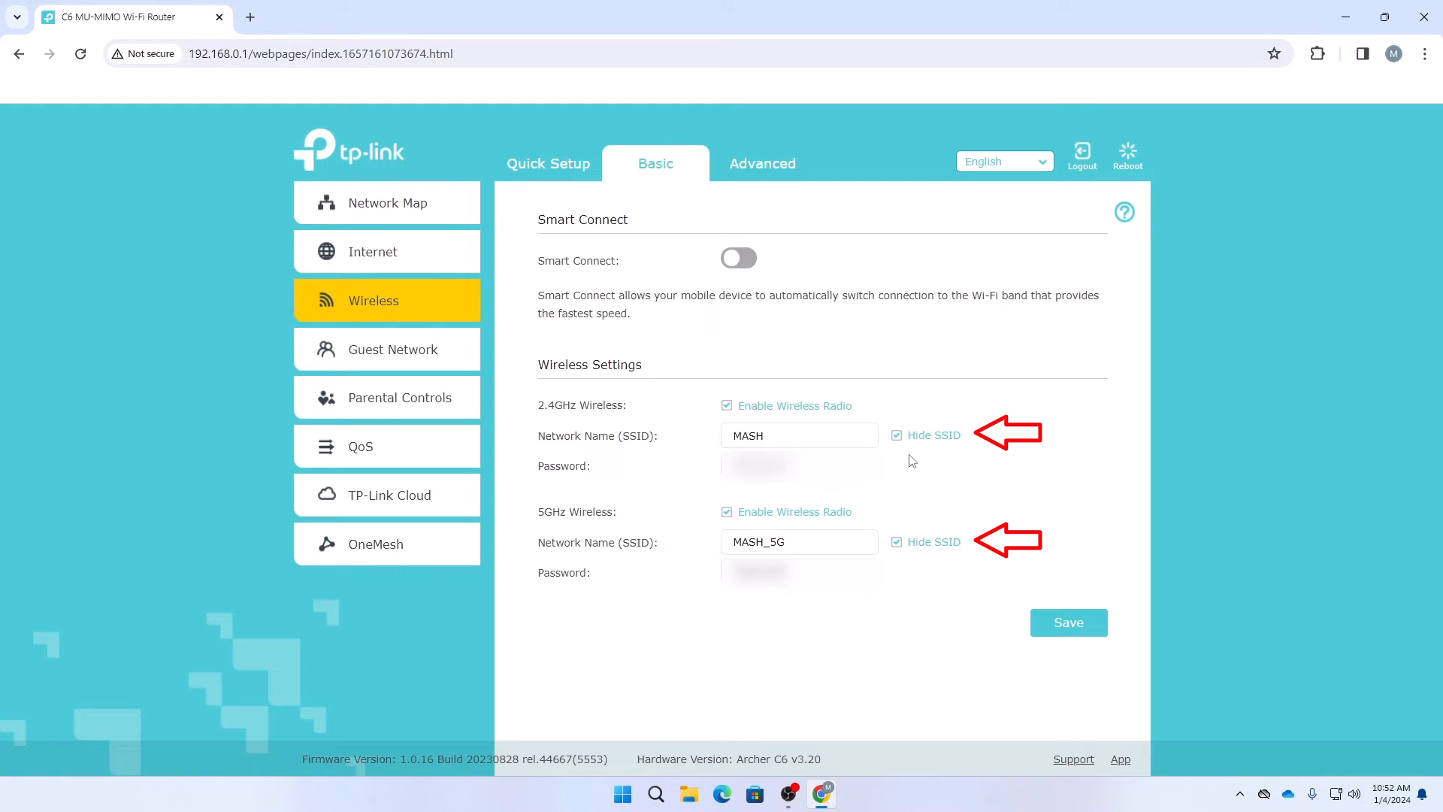
mouse_move(872, 437)
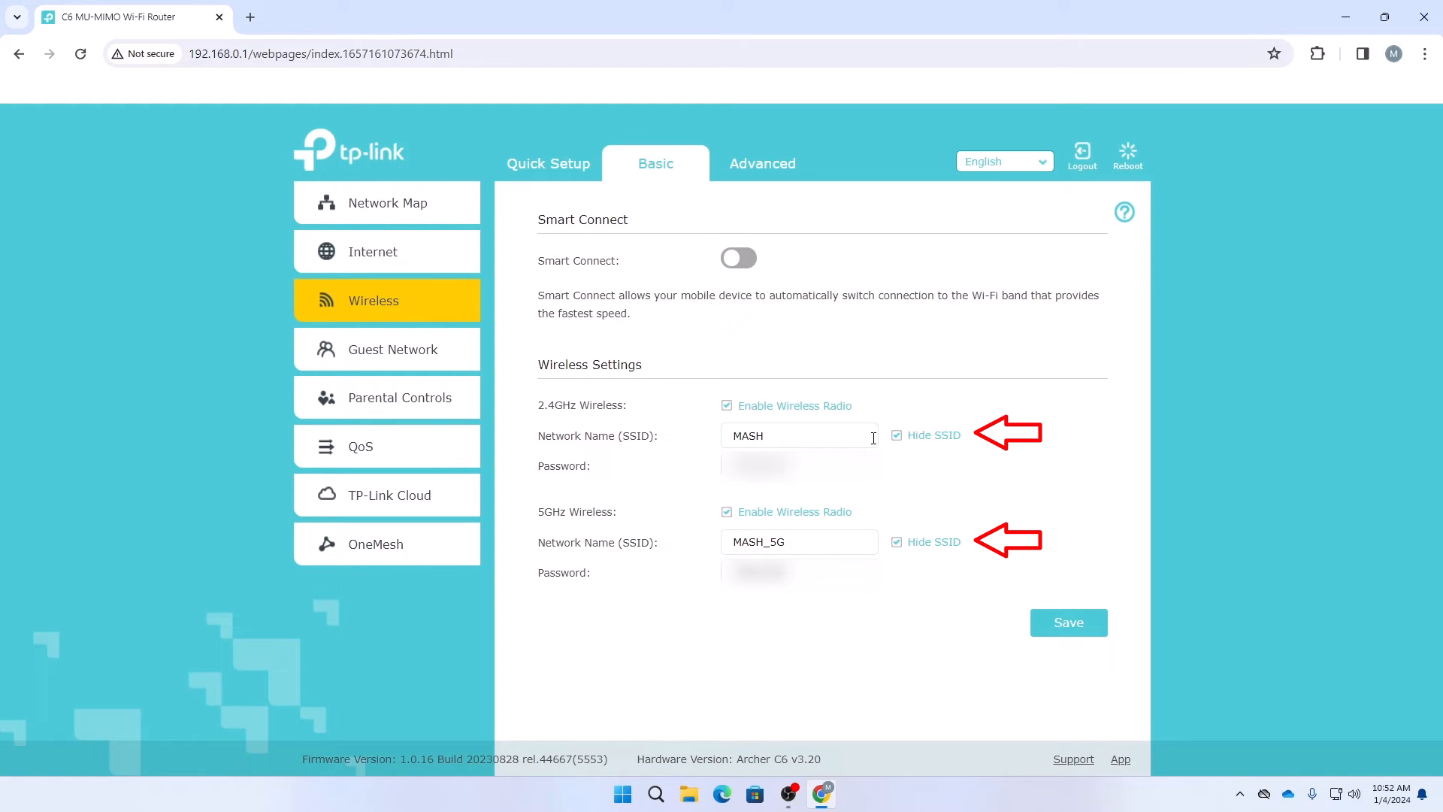
left_click(1067, 622)
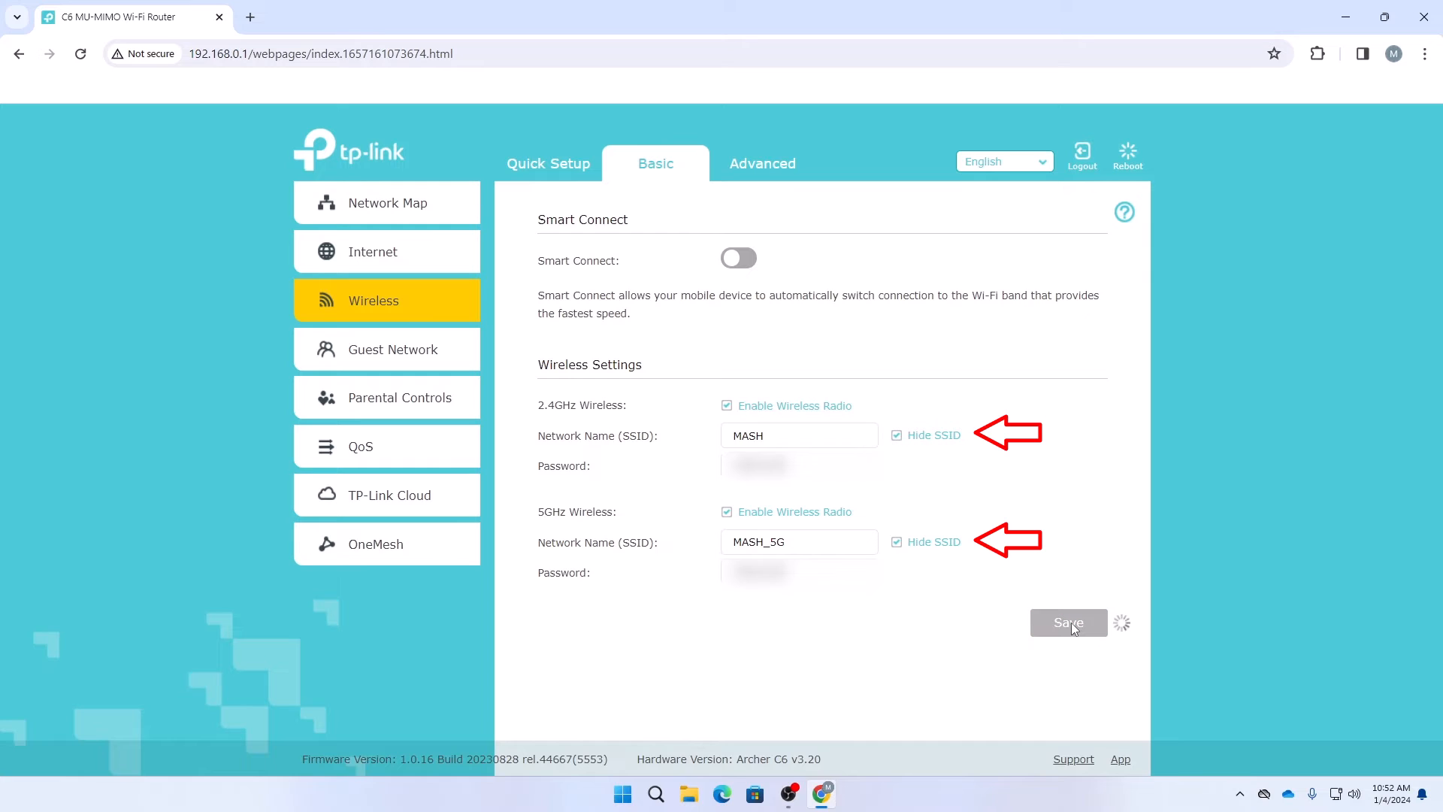
left_click(1068, 622)
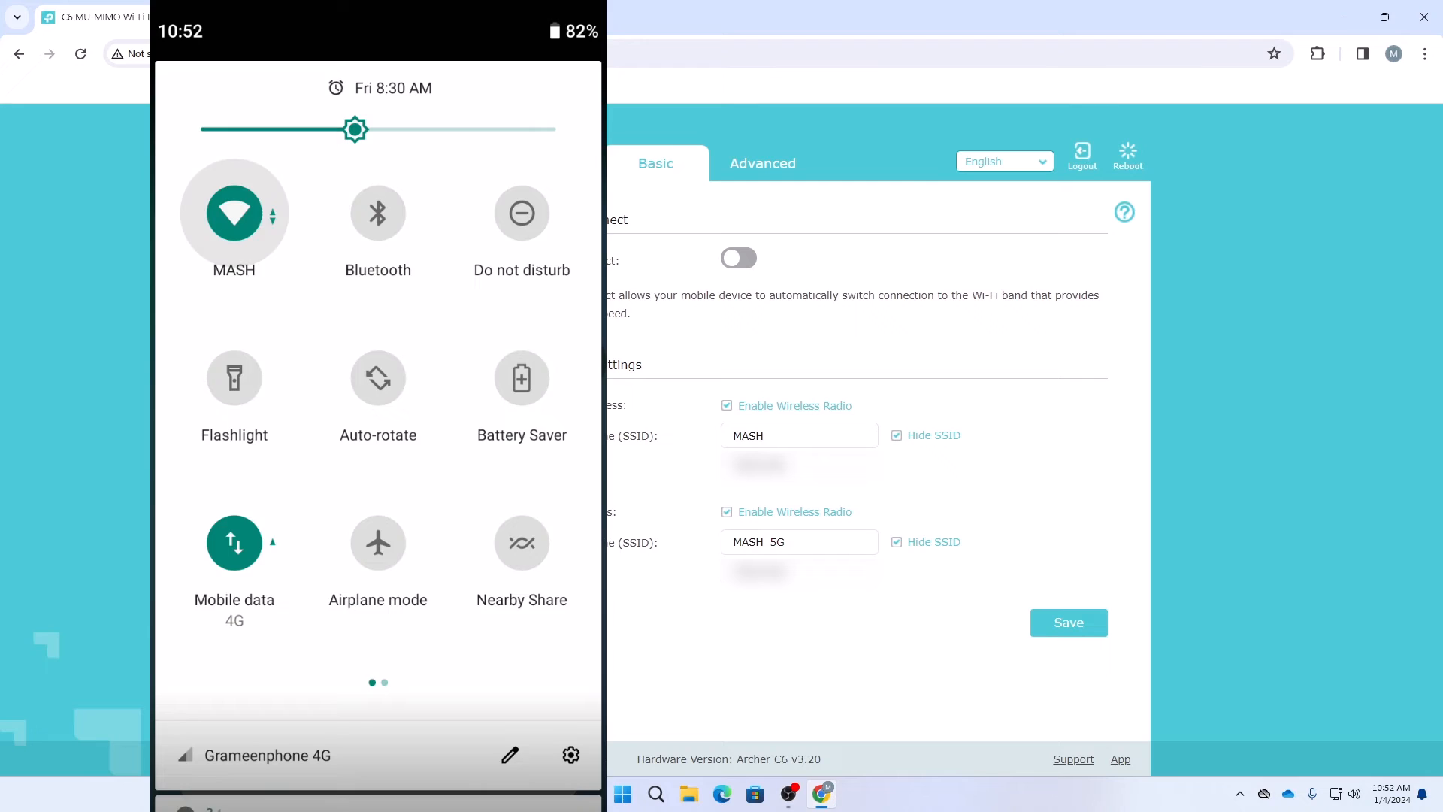
- Toggle the phone's Wi-Fi off and on to rescan; MASH no longer appears
left_click(234, 213)
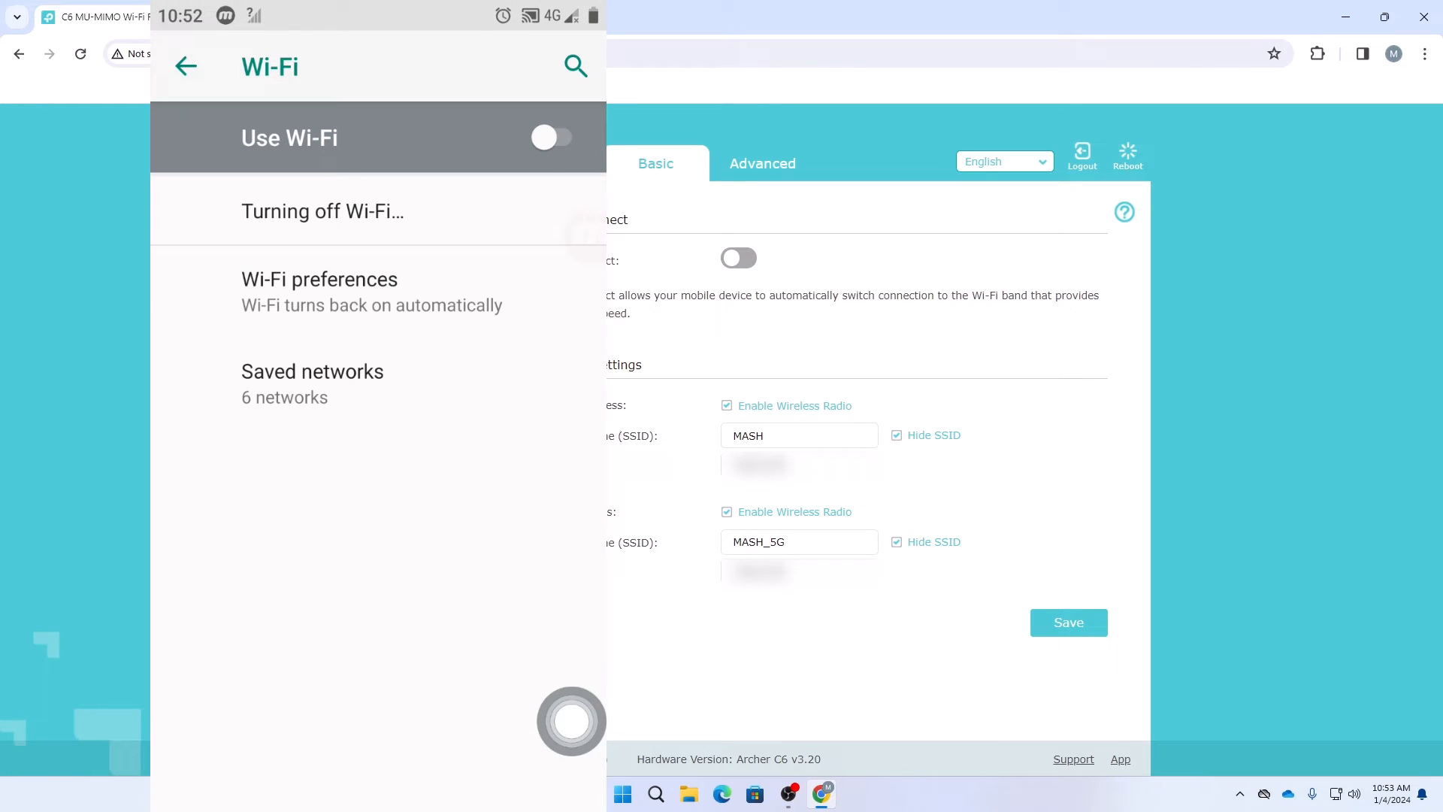
left_click(553, 137)
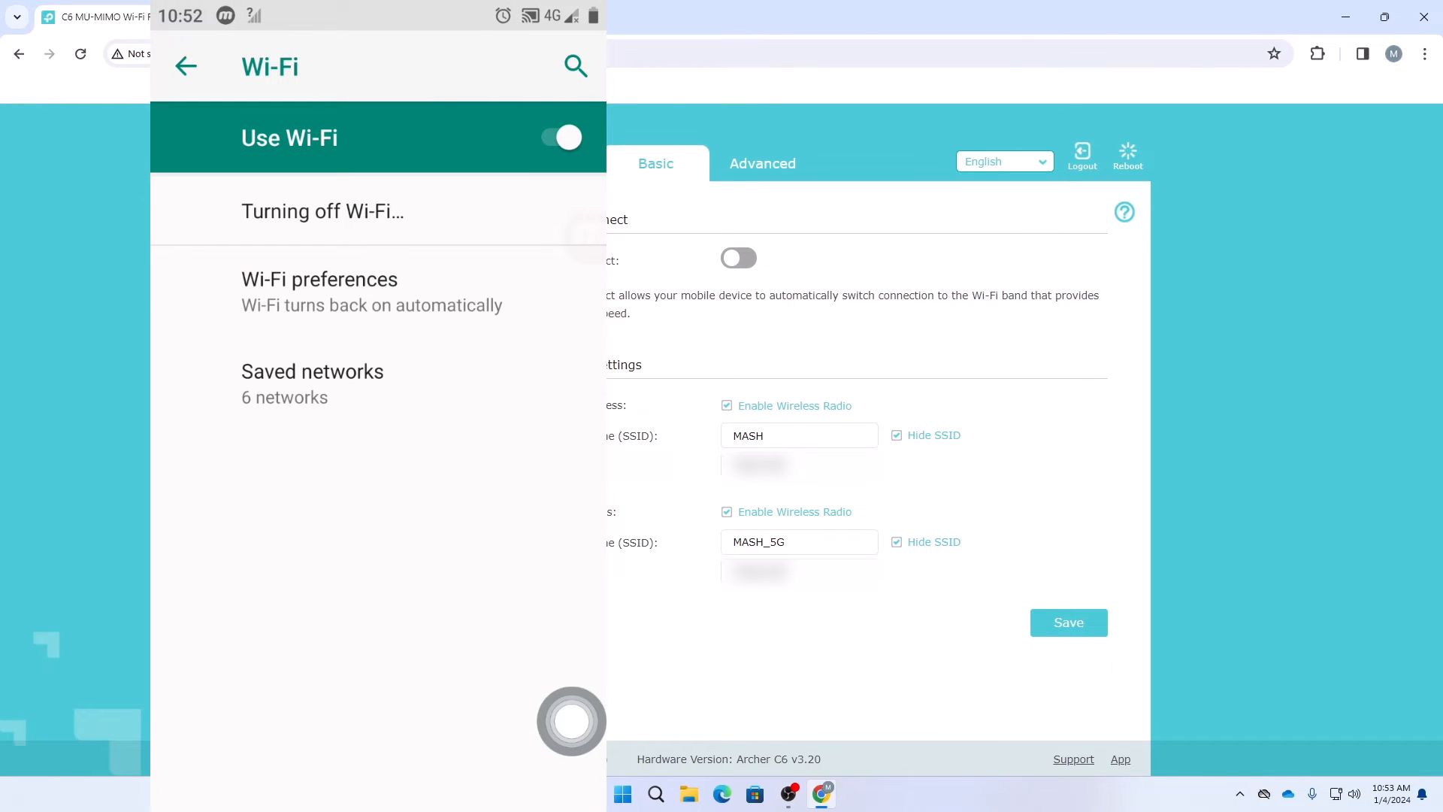
left_click(186, 66)
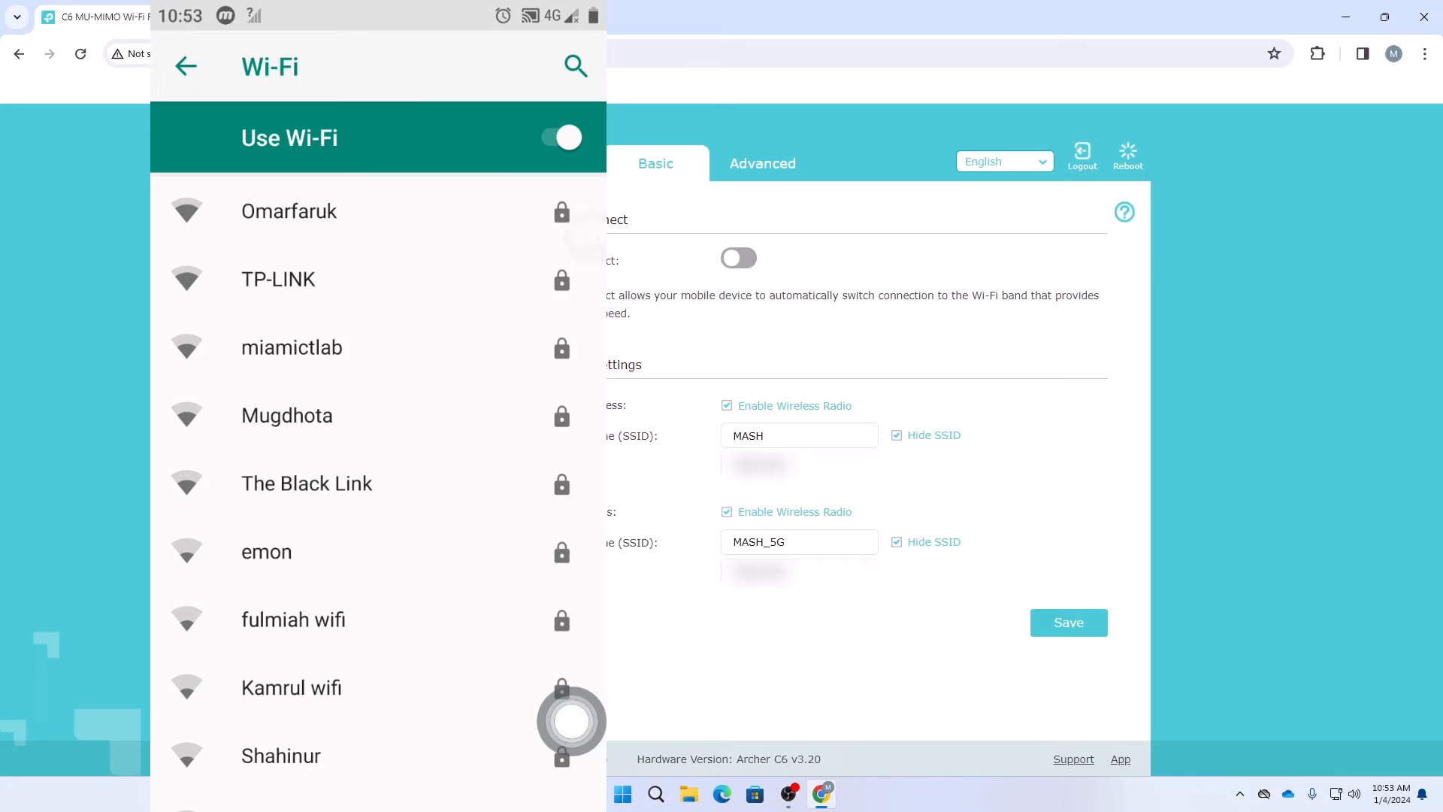
left_click(289, 210)
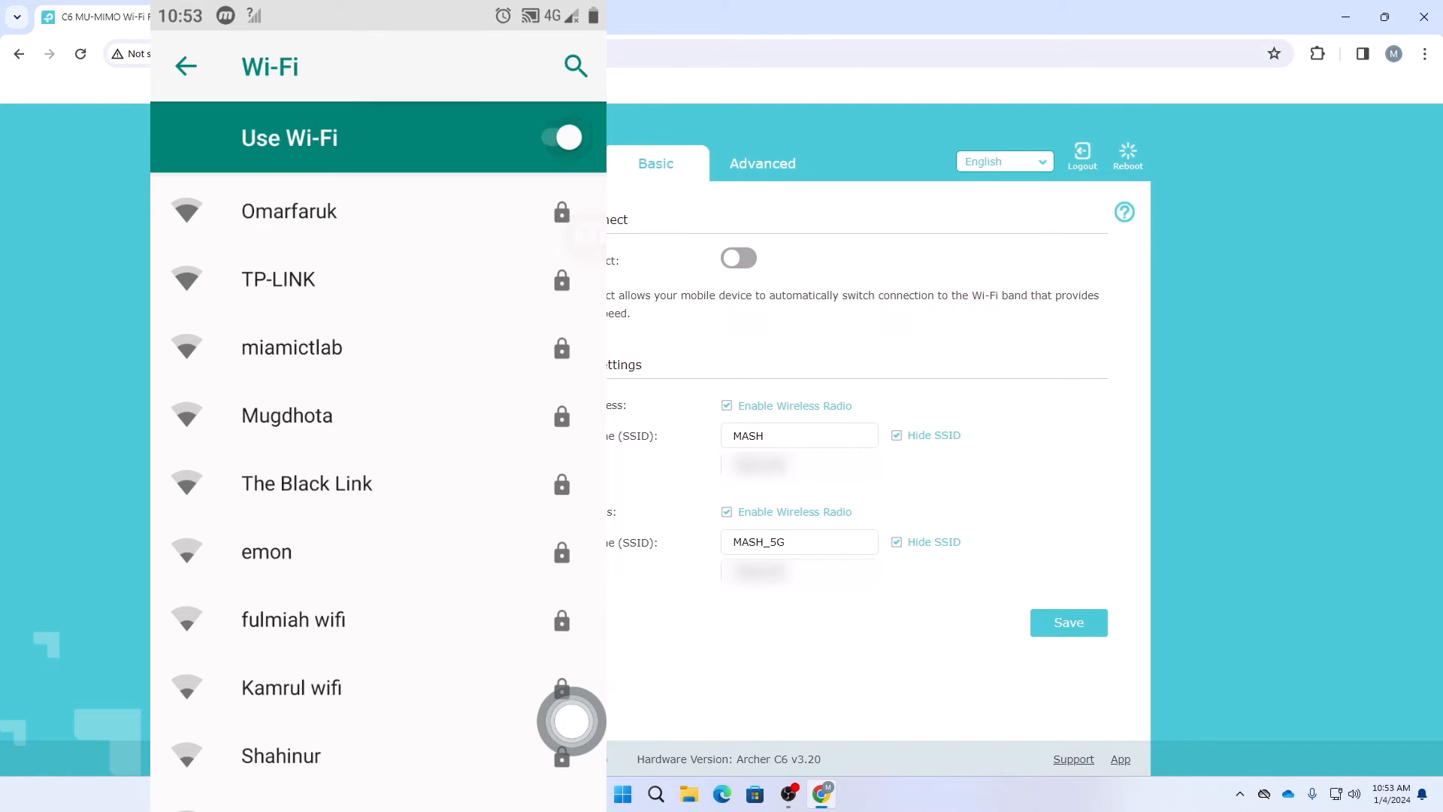
left_click(562, 137)
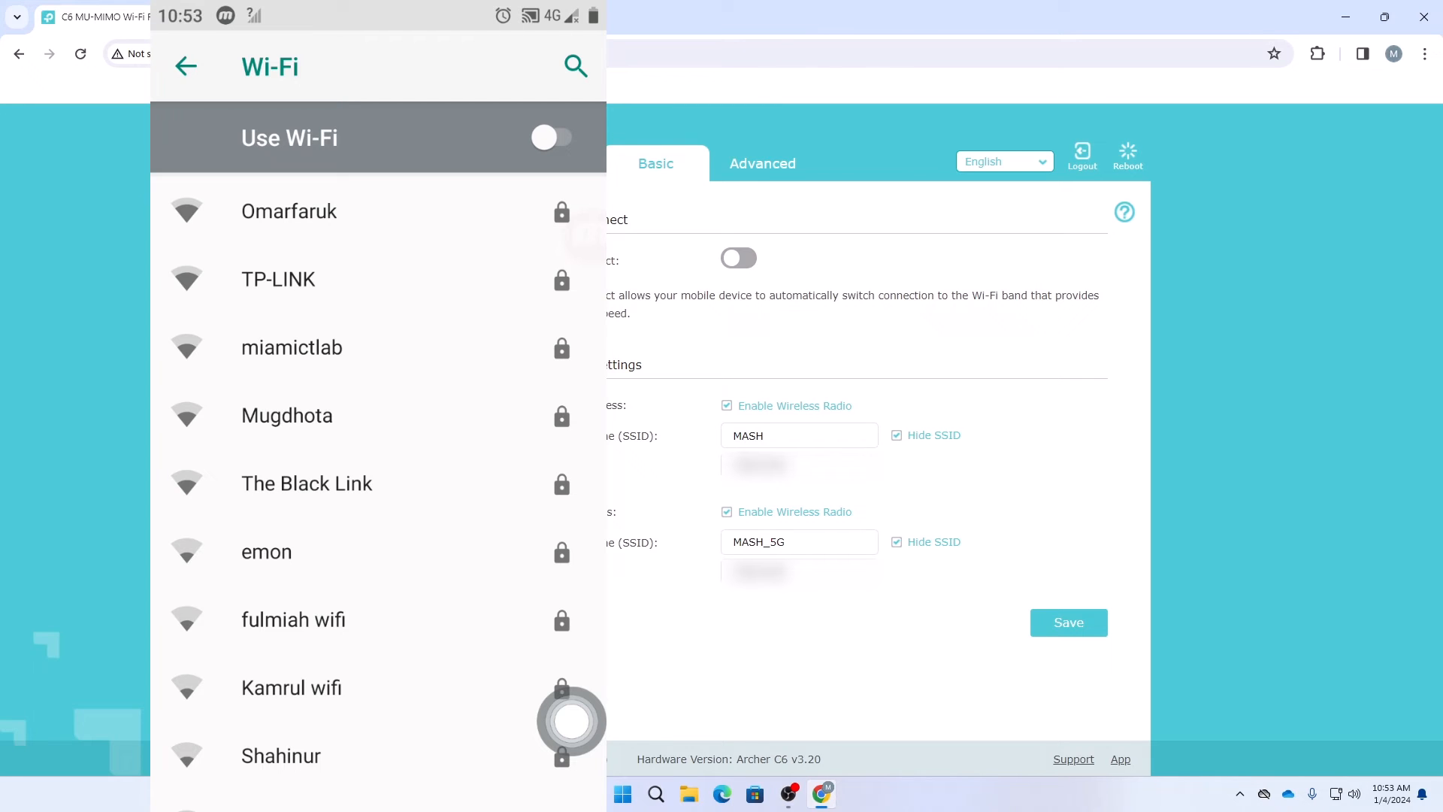
left_click(552, 137)
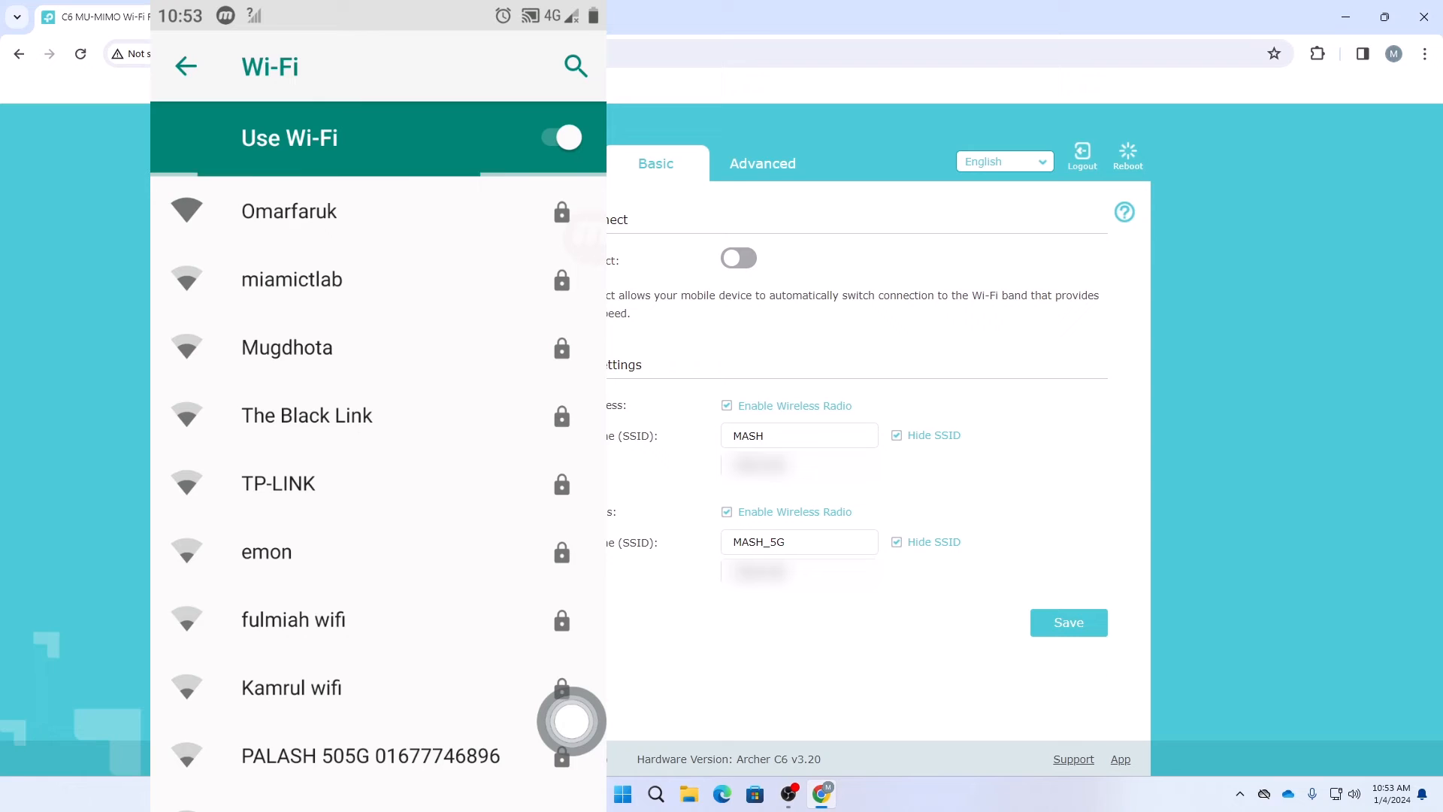
scroll("down", 3)
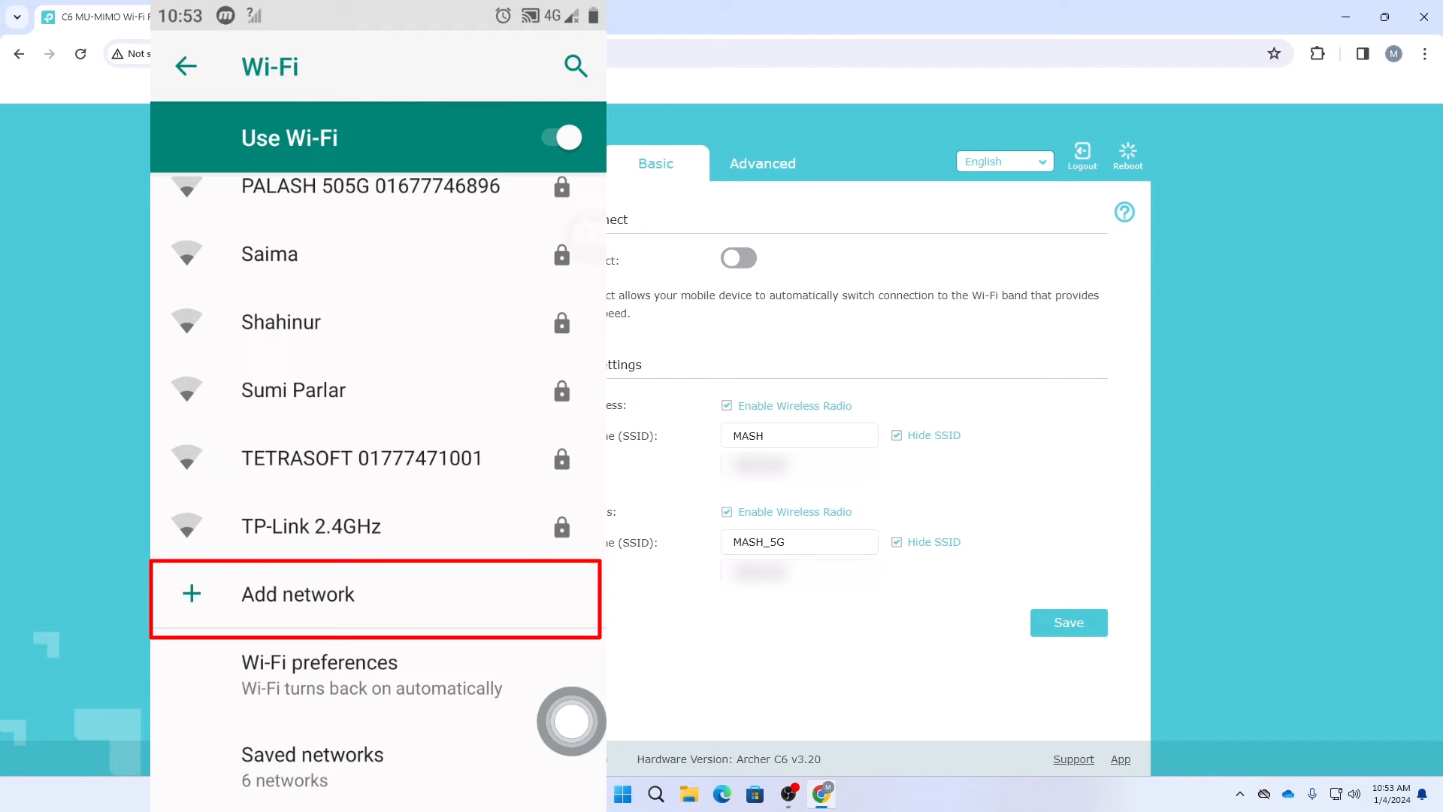
- Add a network named MASH with WPA/WPA2 PSK security
left_click(297, 594)
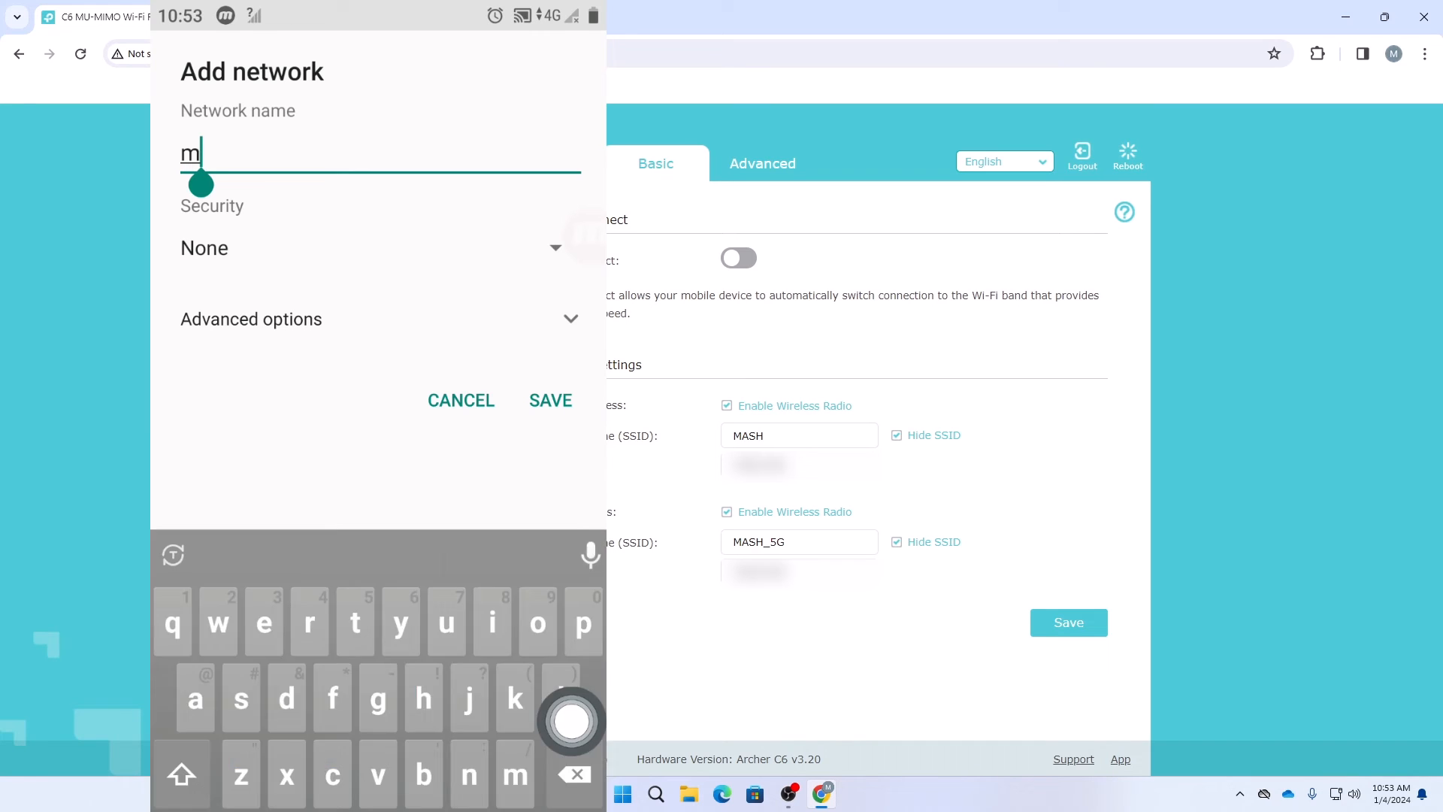
key("Backspace")
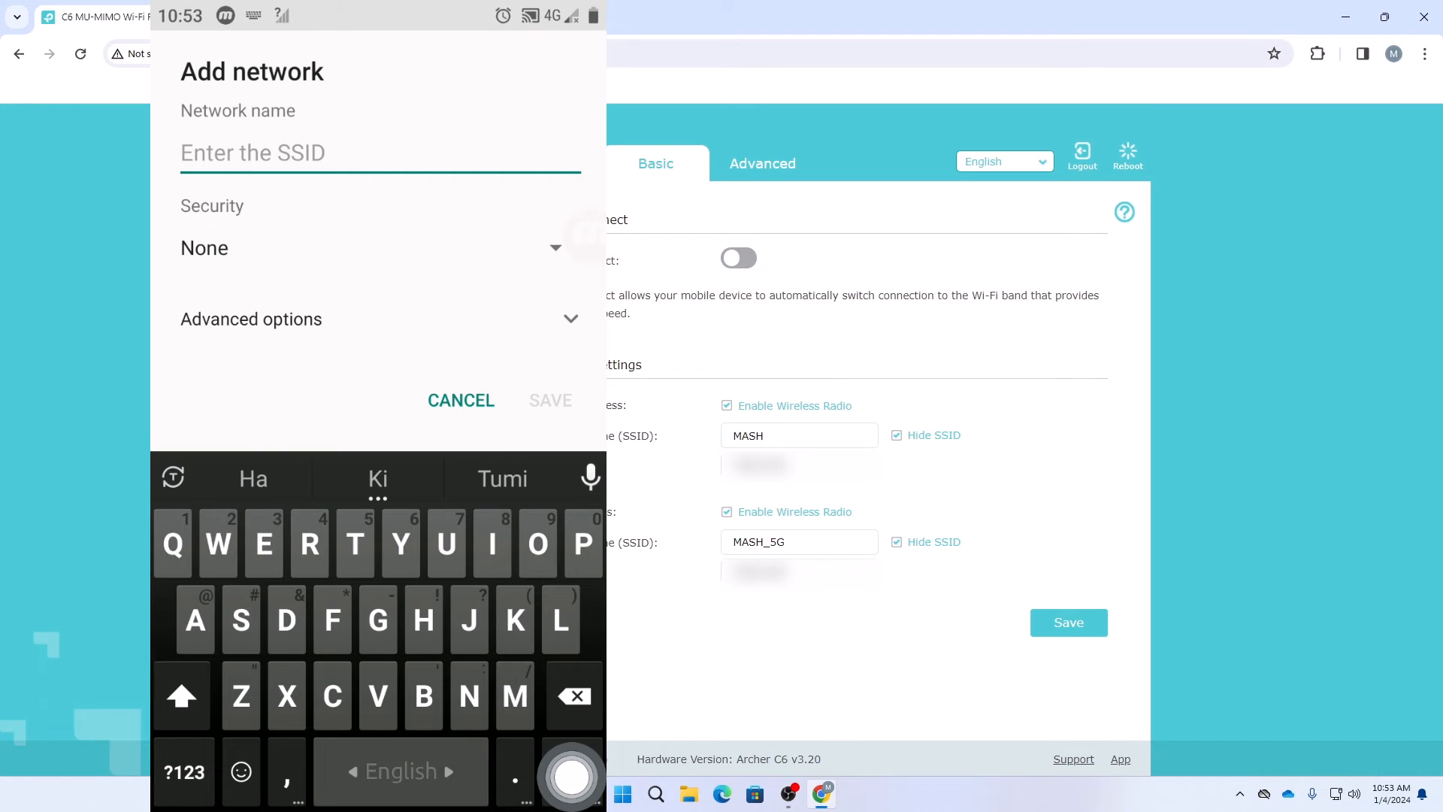
type("MASH")
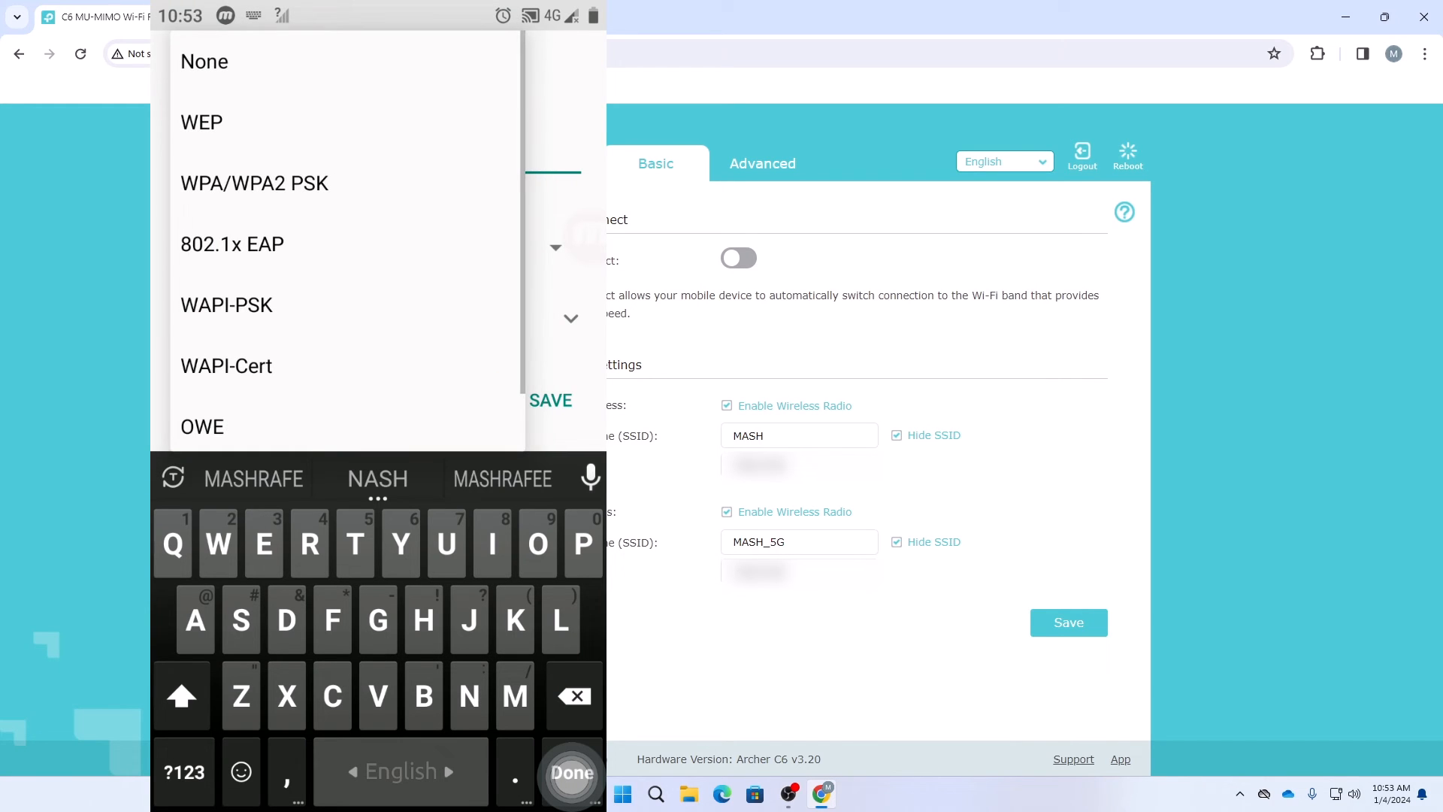
left_click(254, 183)
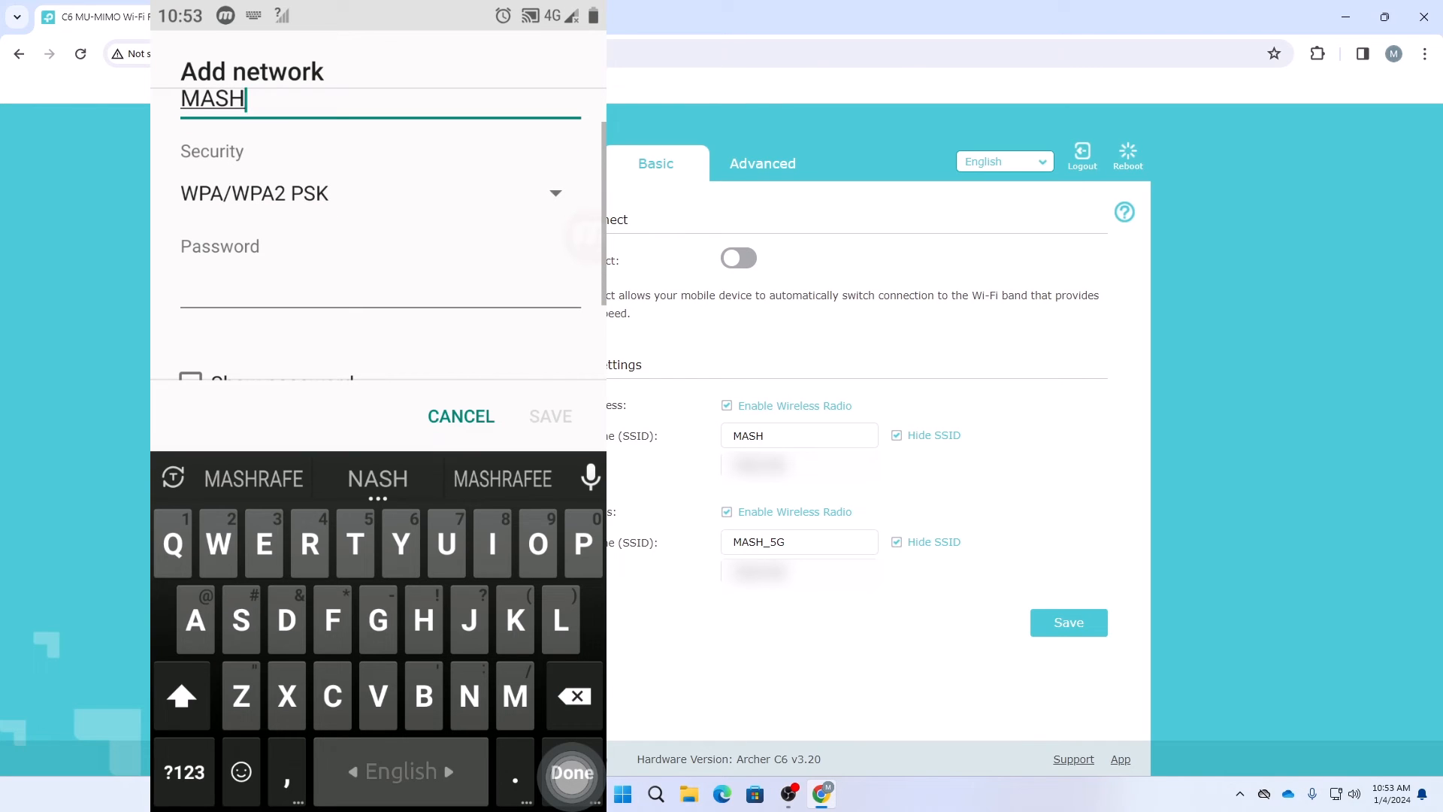
left_click(381, 287)
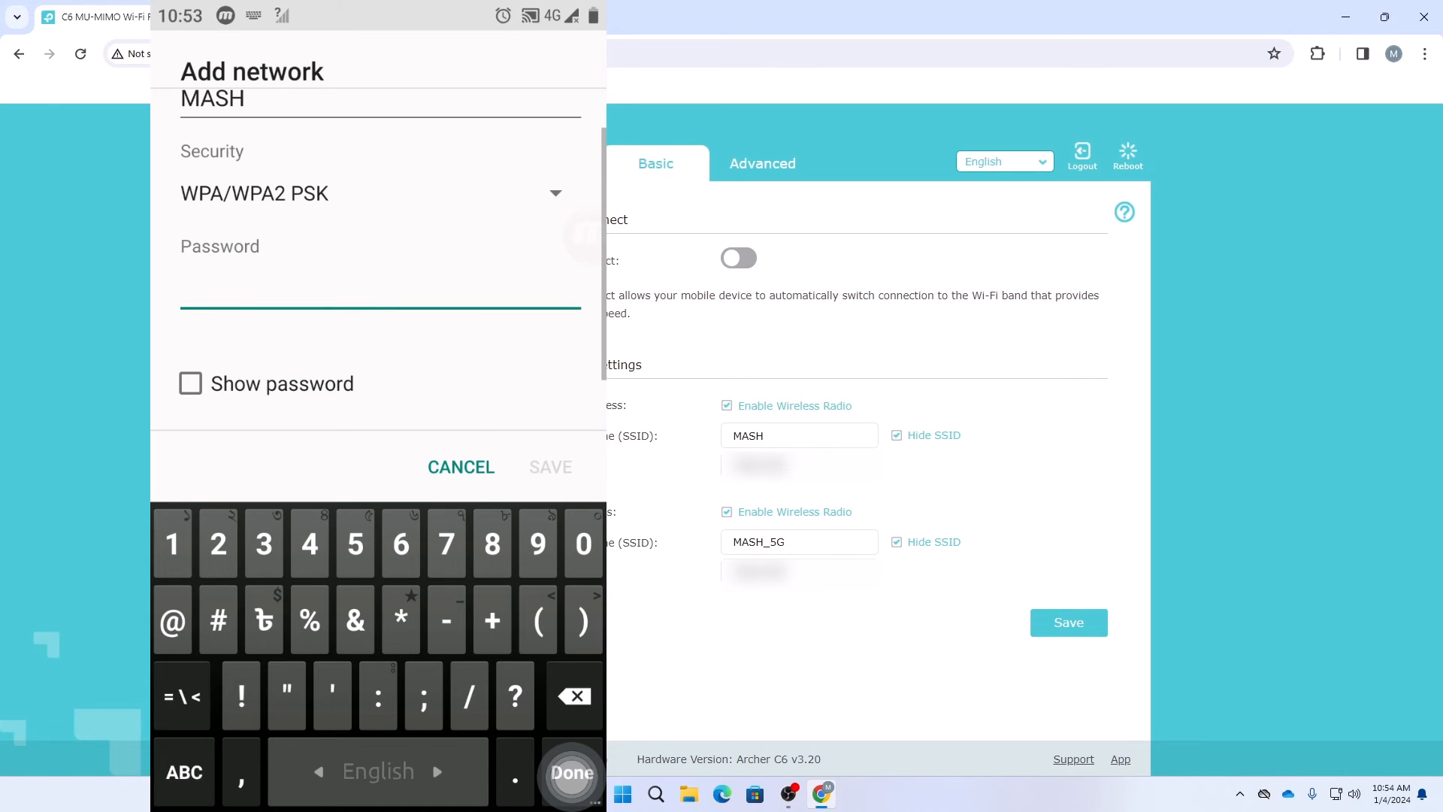
- Enter the MASH password and set Hidden network to Yes
left_click(309, 543)
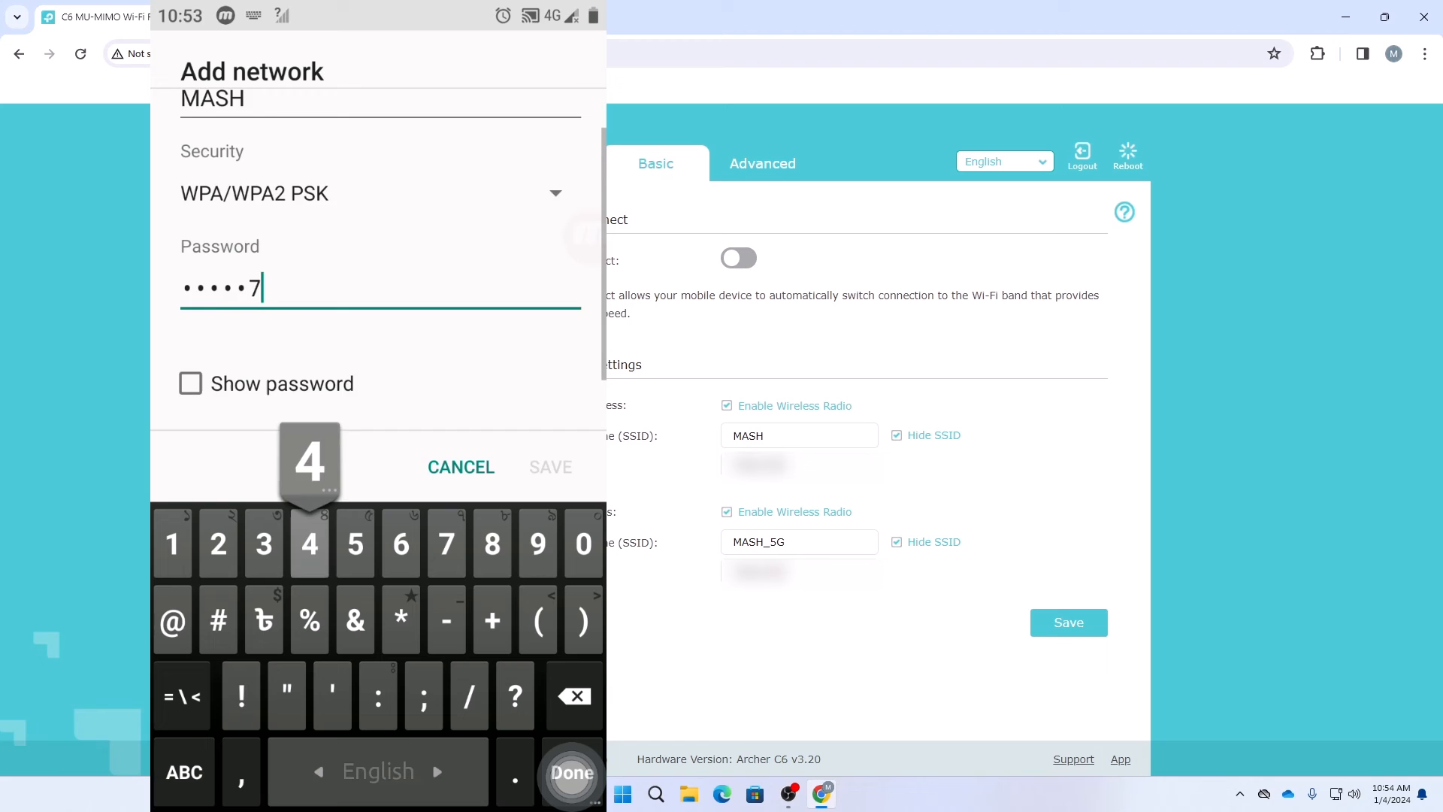
scroll("down", 3)
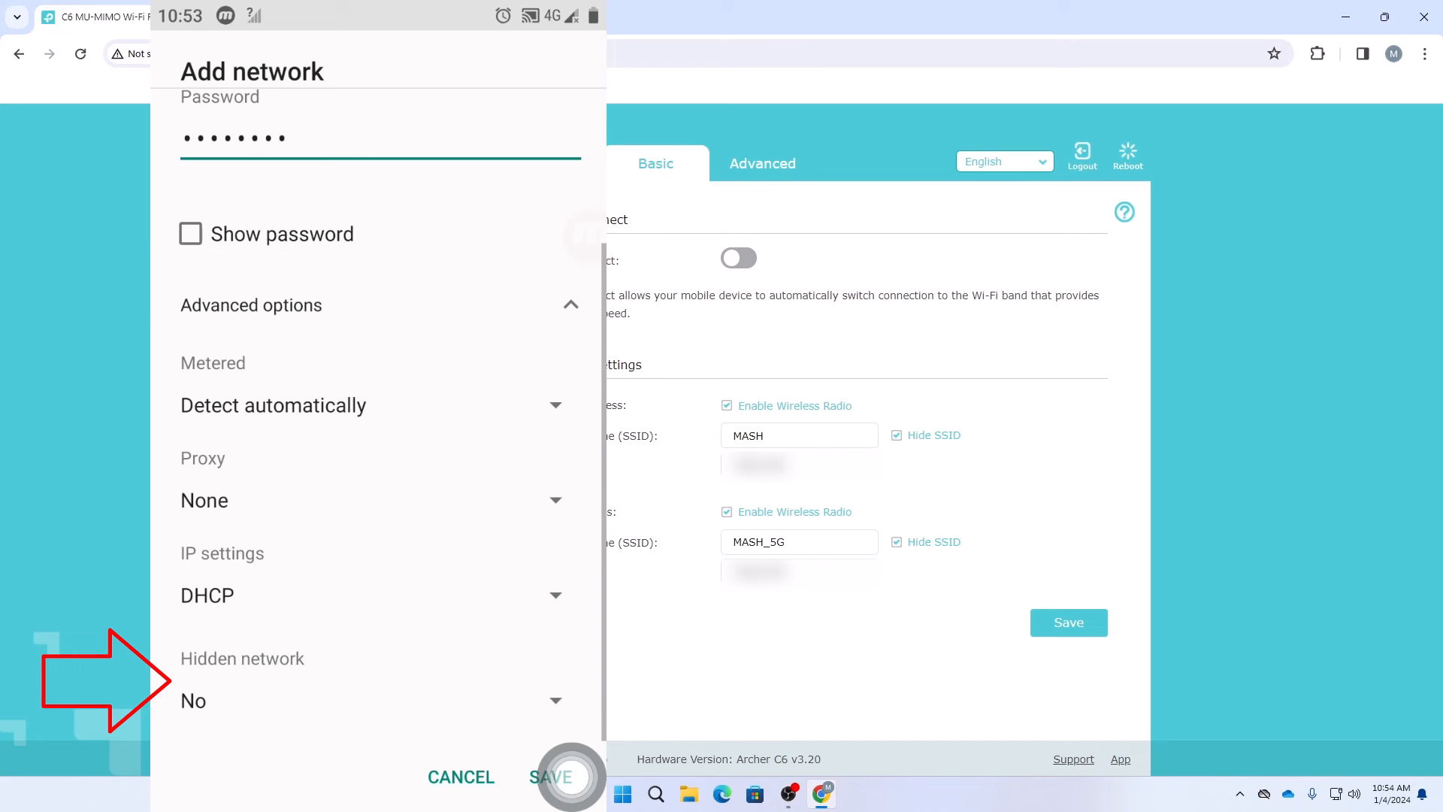
left_click(369, 701)
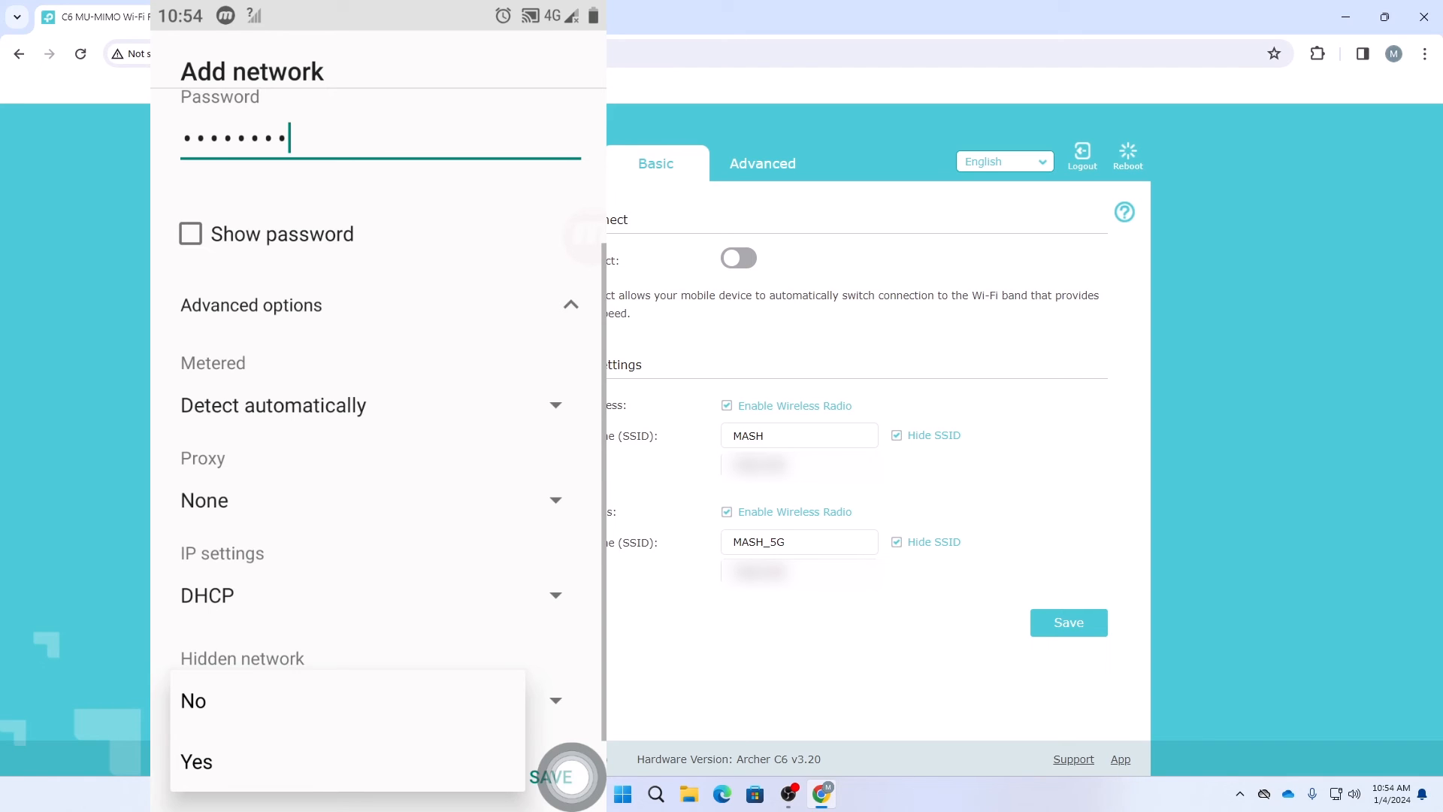
left_click(197, 761)
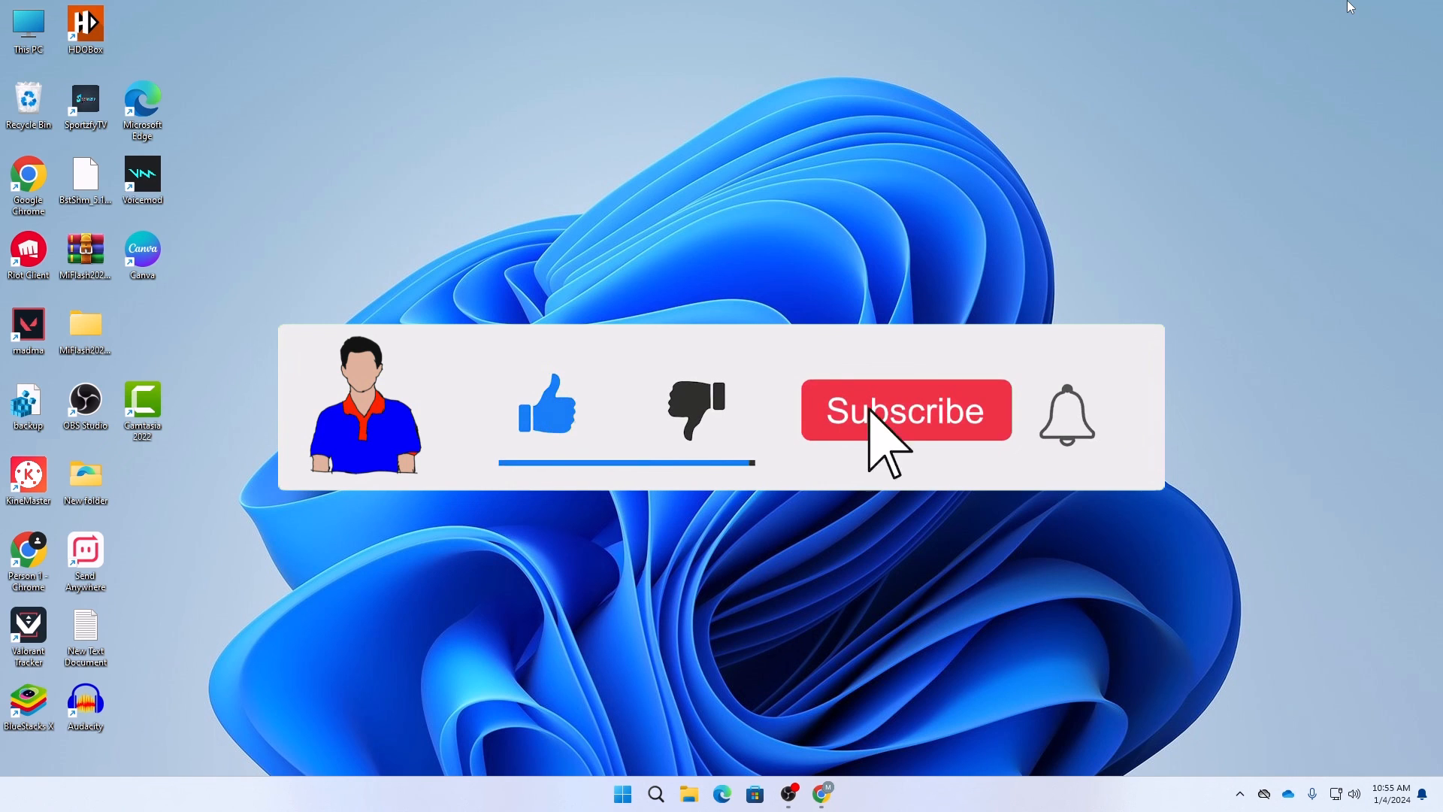
left_click(905, 409)
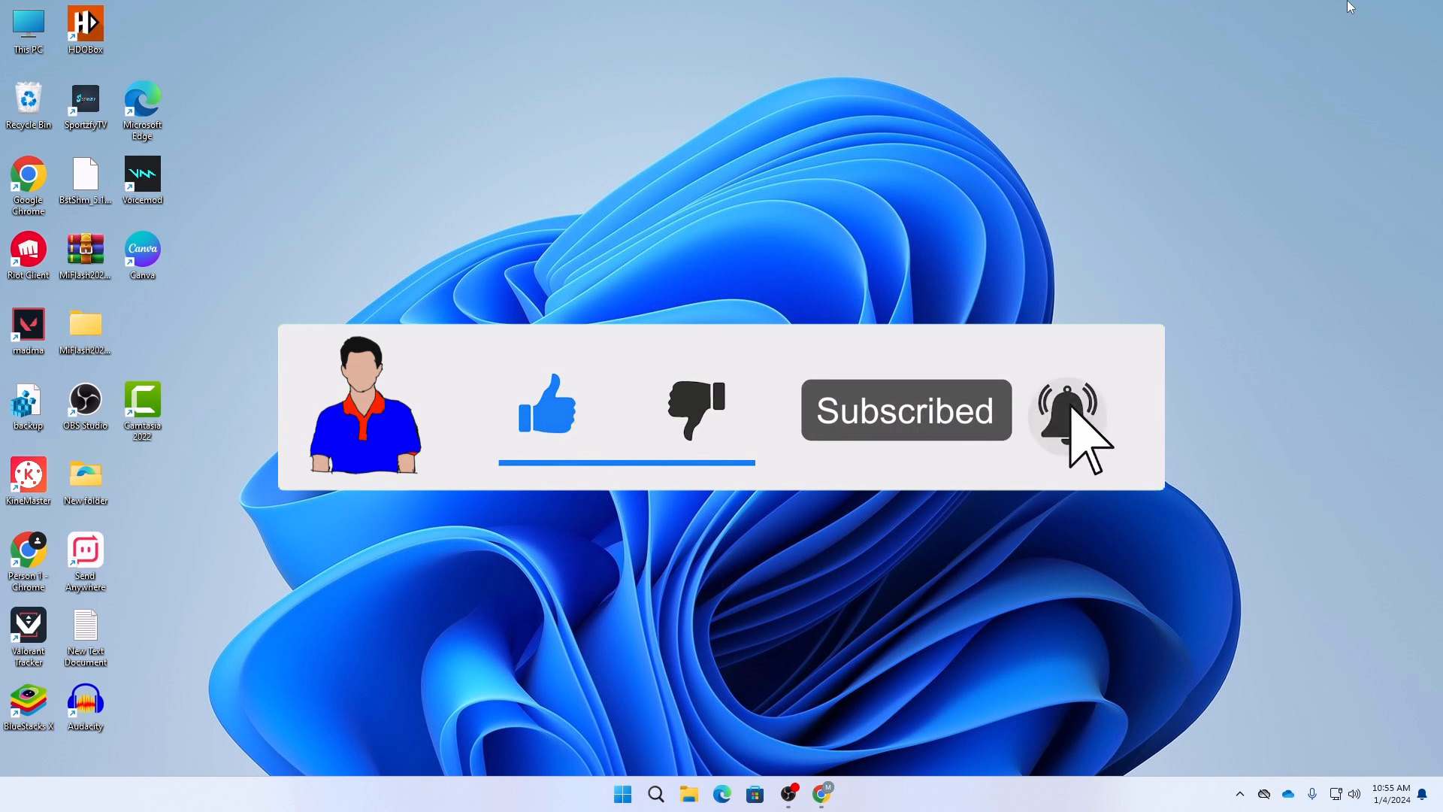